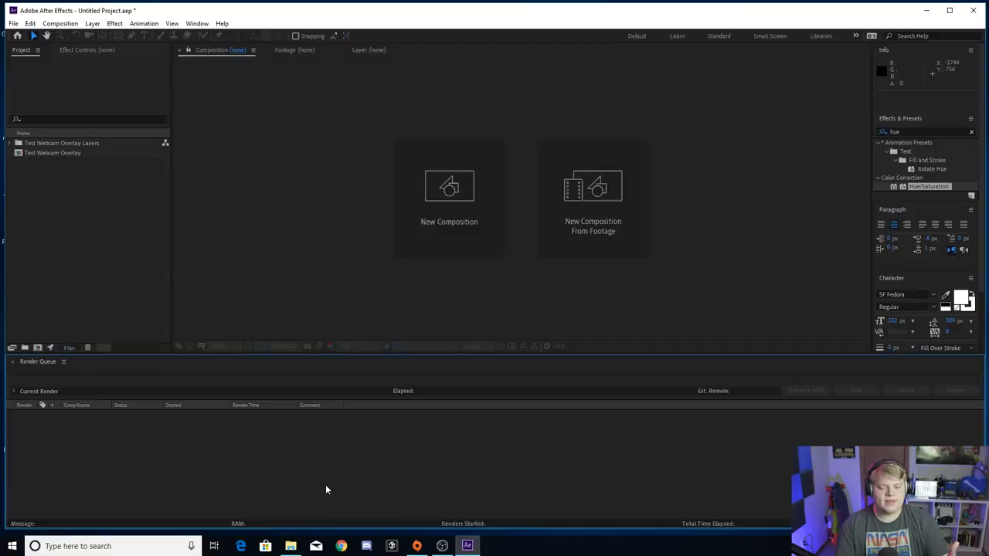
mouse_move(323, 473)
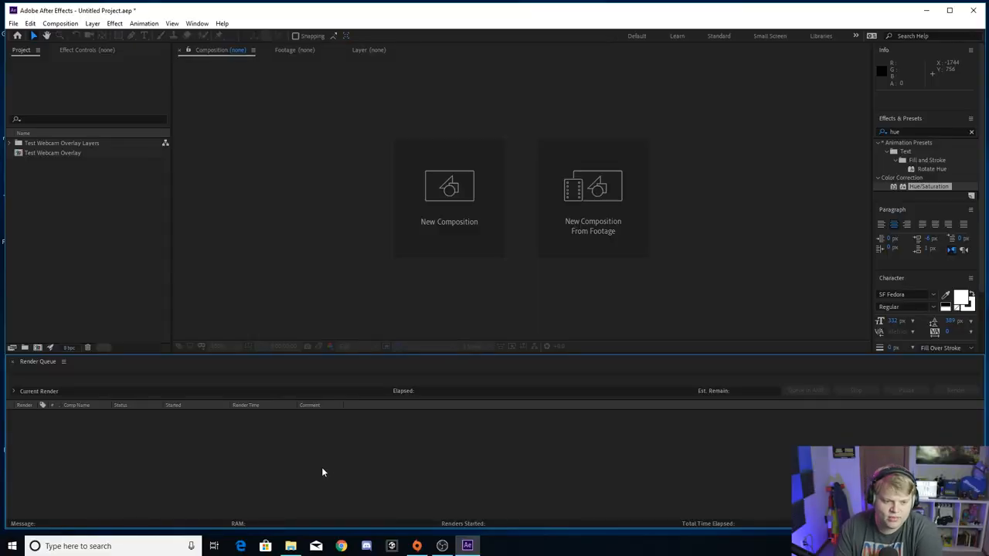
mouse_move(420, 299)
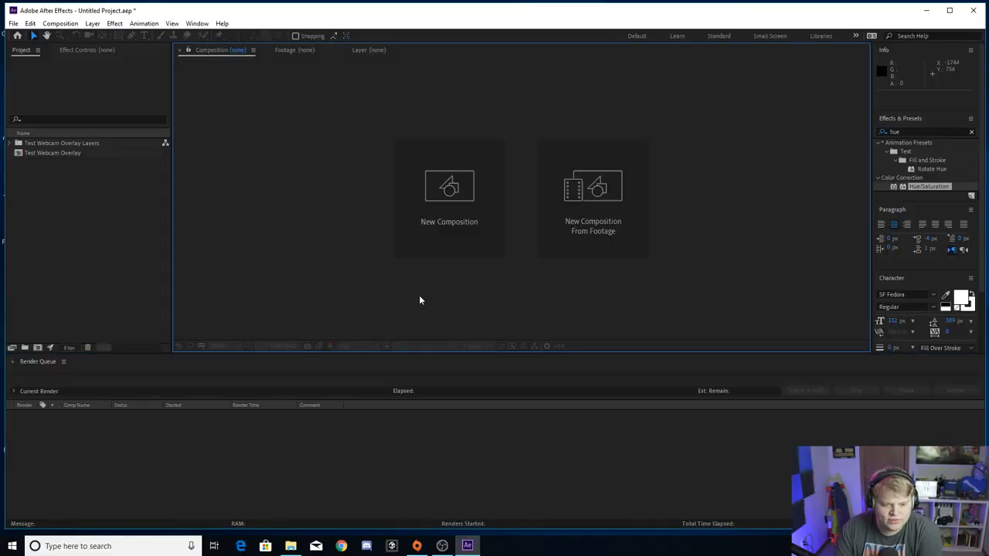
- Create Comp 1 at 1920×1080, 60 fps and view it at 50% magnification
left_click(83, 24)
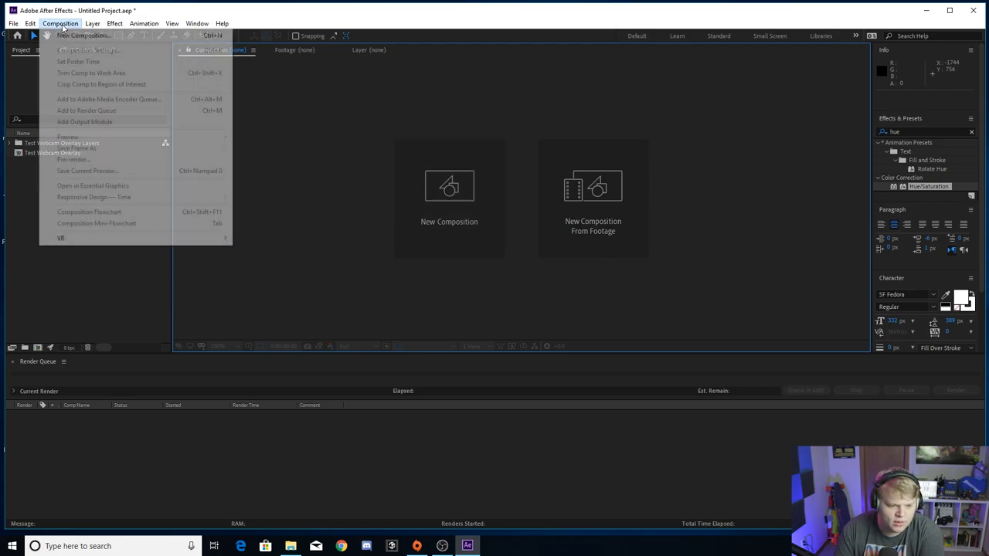
left_click(83, 48)
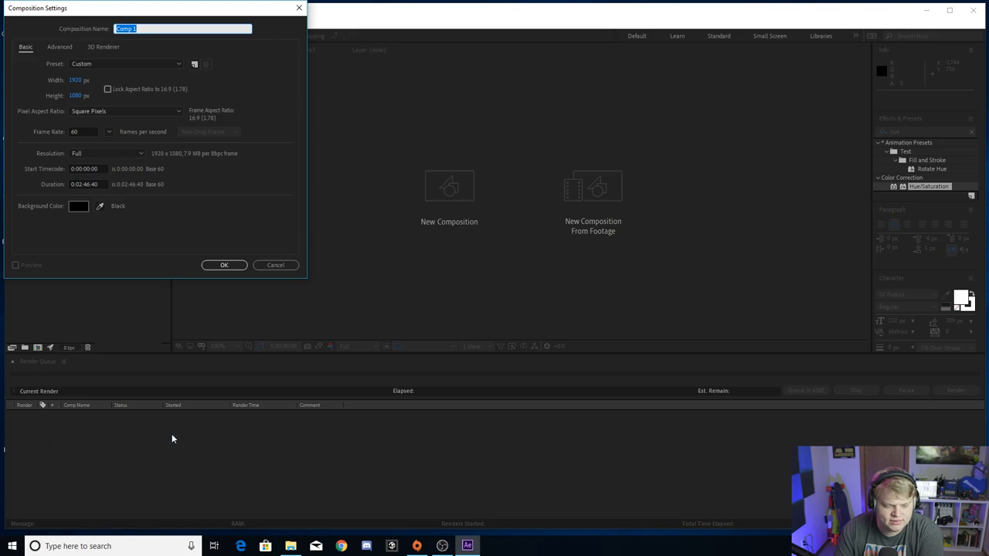
left_click(225, 265)
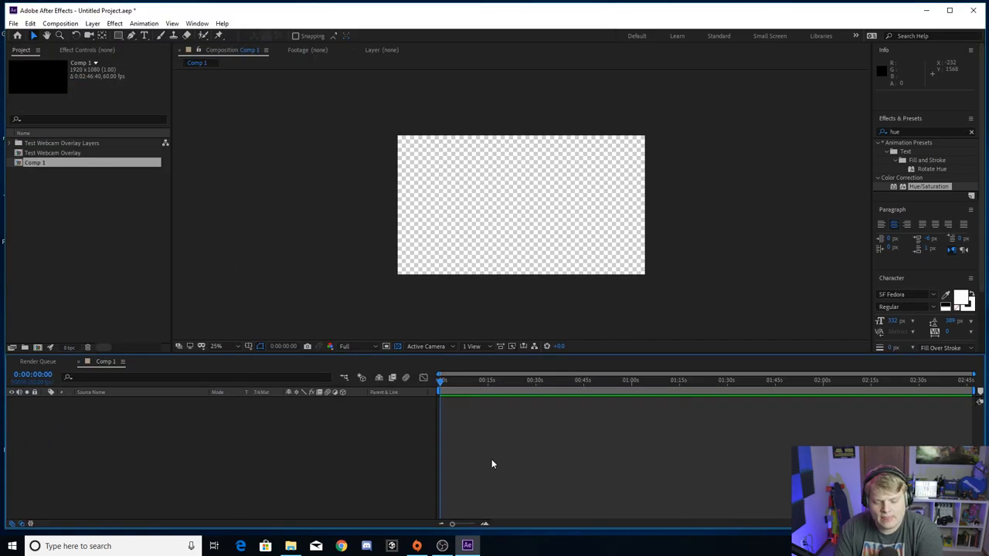
left_click(216, 346)
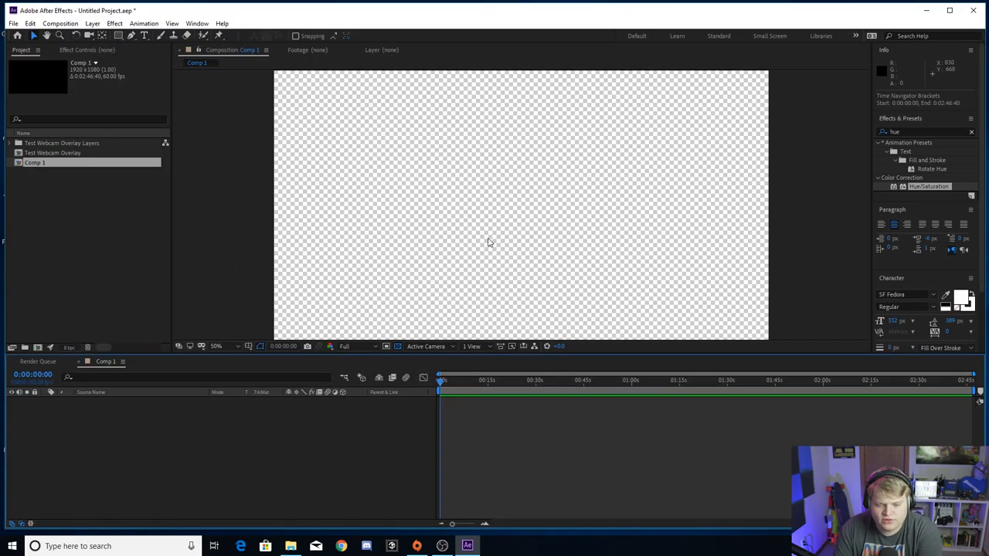
- Add Test Webcam Overlay to the timeline and a white solid scaled to about 14% height above it
left_click(53, 152)
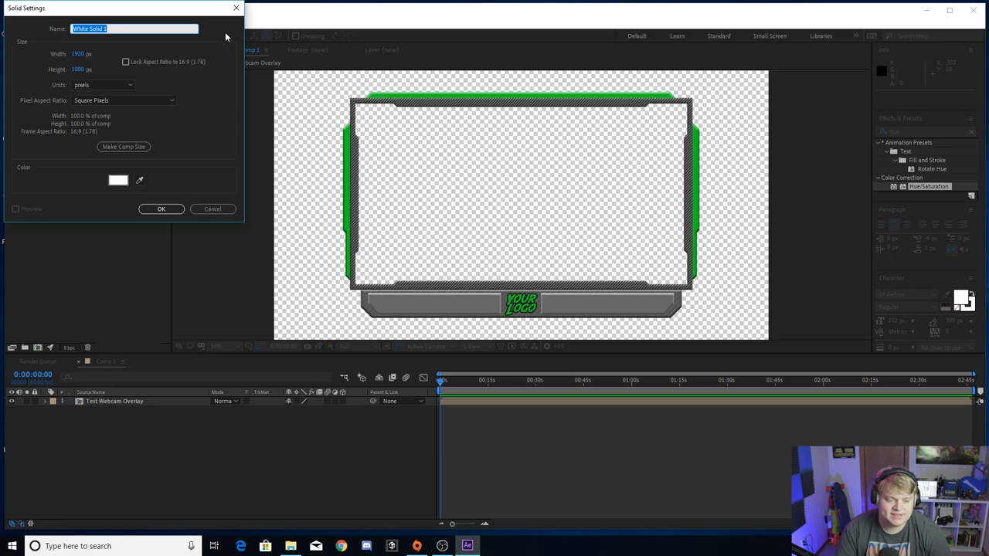
mouse_move(182, 155)
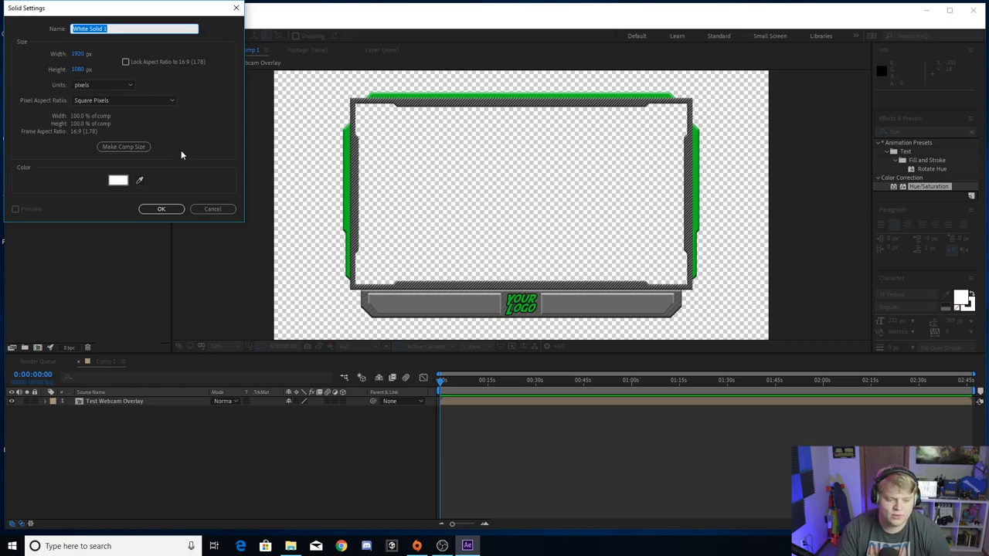
mouse_move(175, 155)
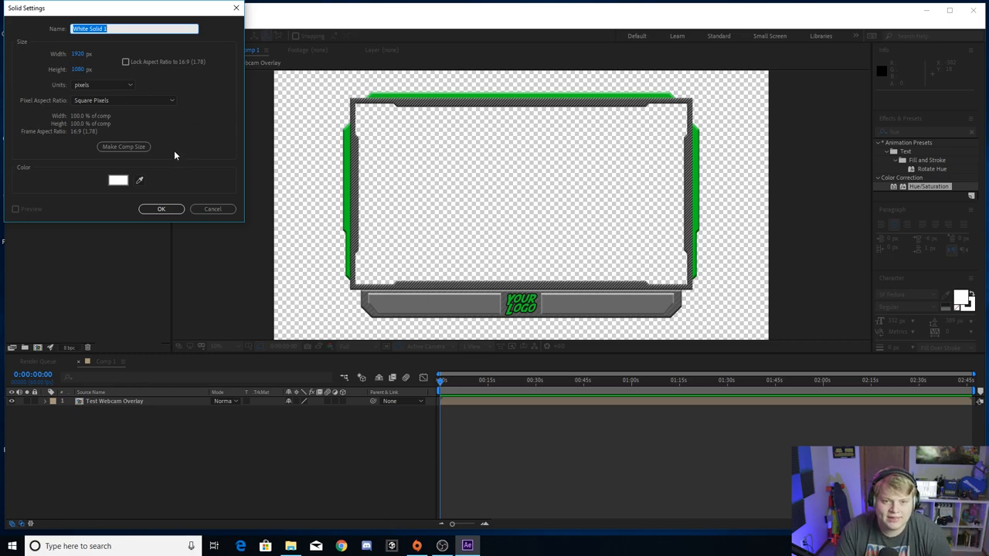
left_click(161, 208)
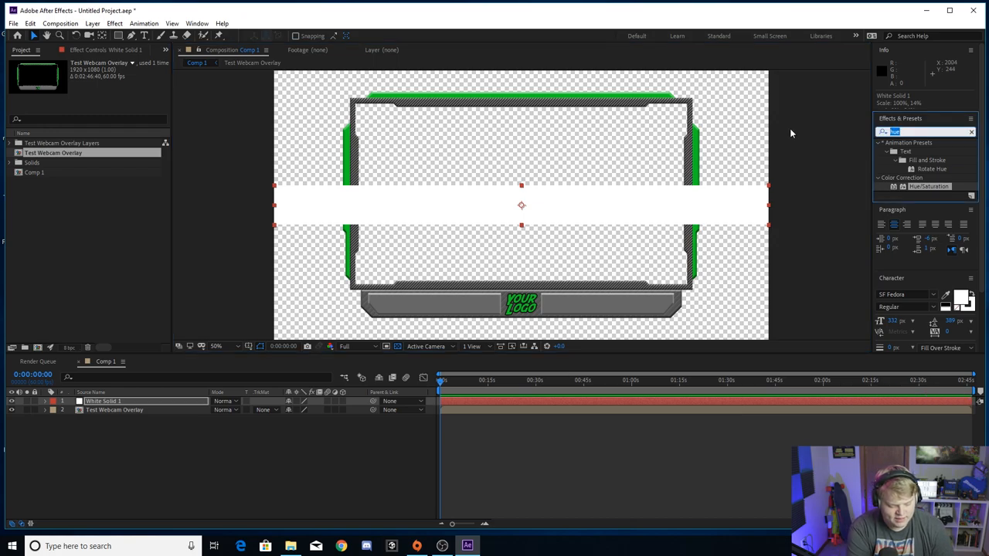
- Apply Gaussian Blur to White Solid 1, rotate it about -28° and park it outside the top-left
type("gaus")
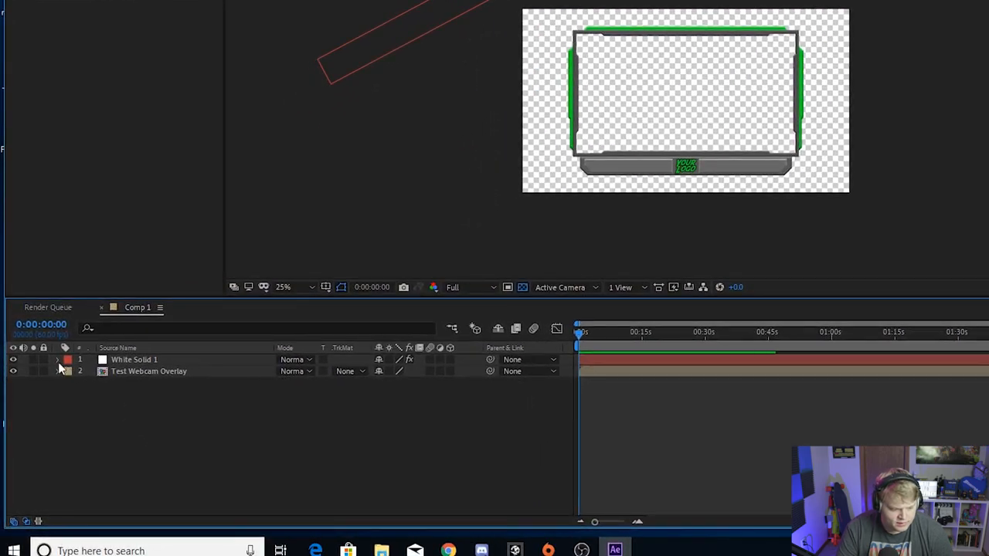
- Keyframe the solid's Position from top-left to beyond bottom-right over about two seconds
left_click(58, 359)
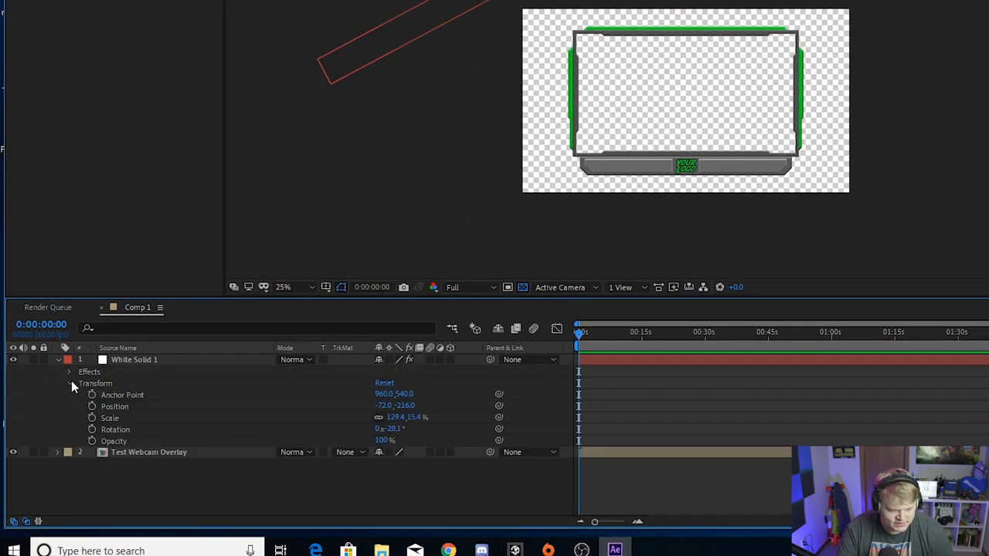
mouse_move(101, 423)
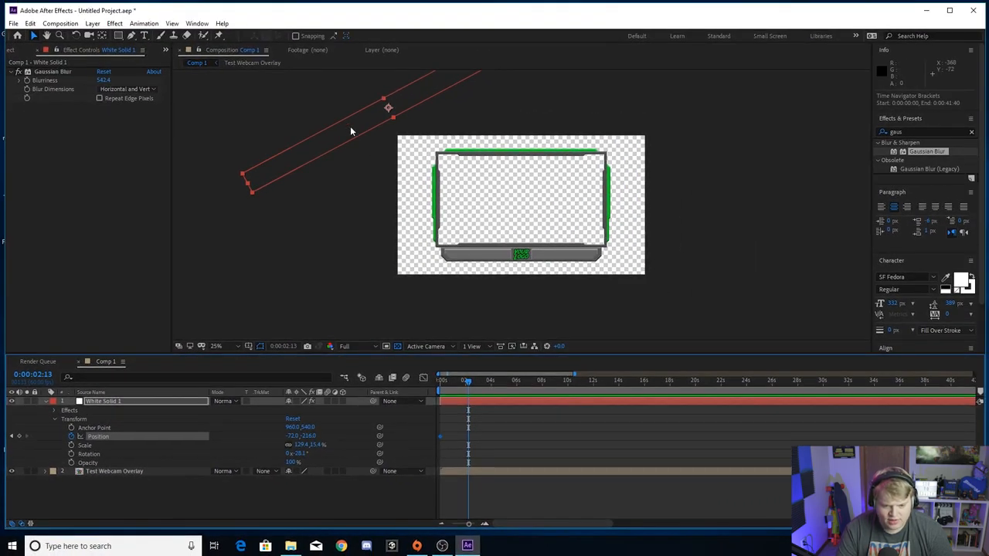
left_click_drag(389, 107, 593, 293)
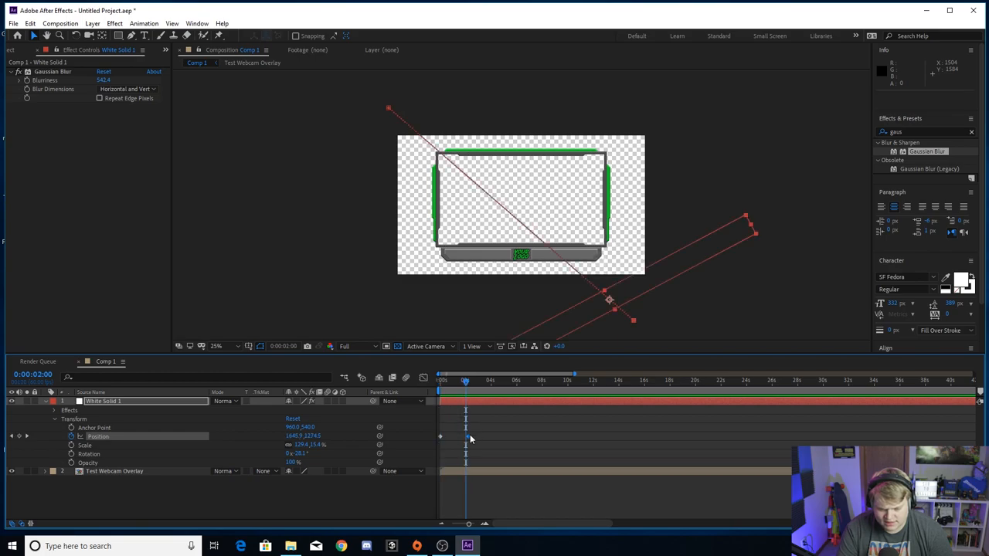
left_click_drag(440, 436, 464, 440)
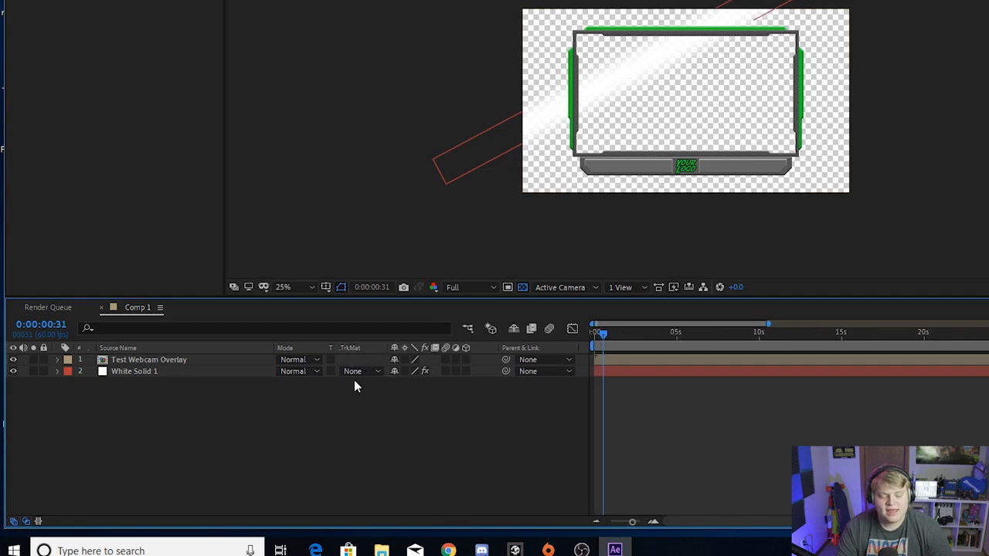
mouse_move(360, 352)
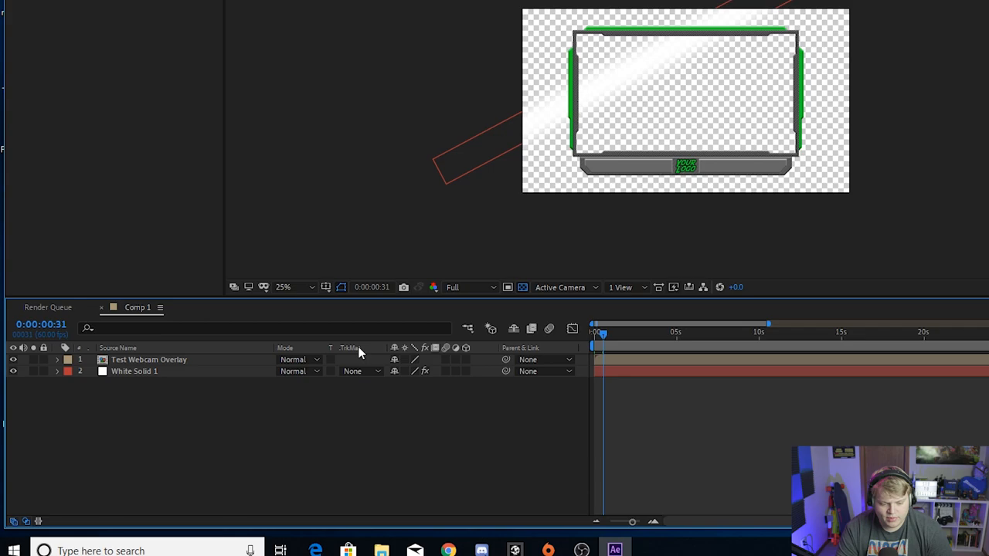
- Show the Modes column in the timeline and select White Solid 1
right_click(349, 348)
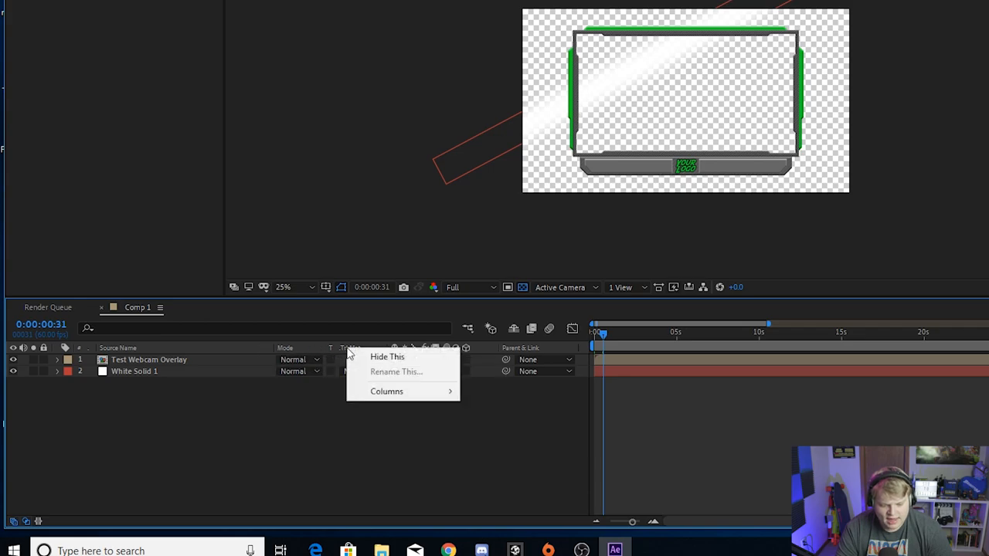
mouse_move(387, 391)
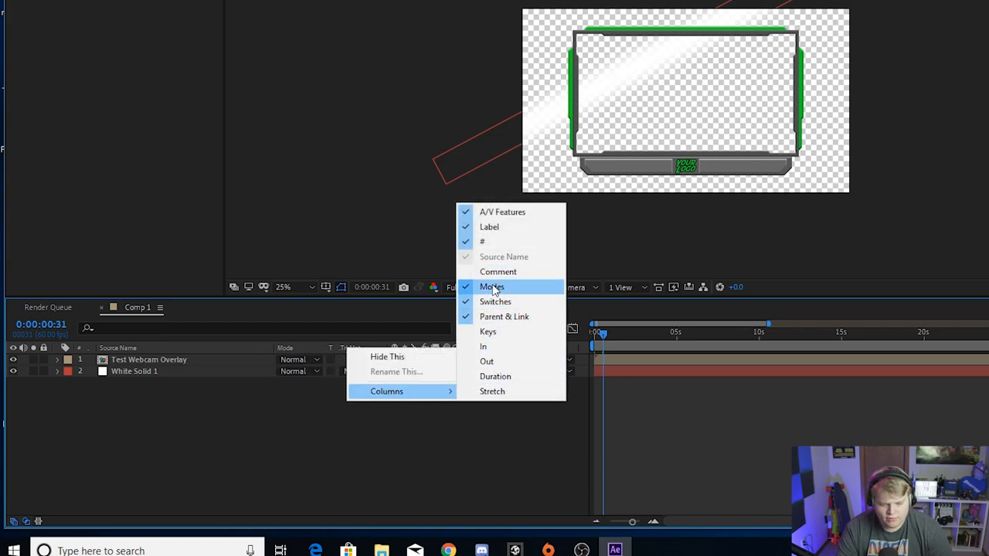
left_click(491, 286)
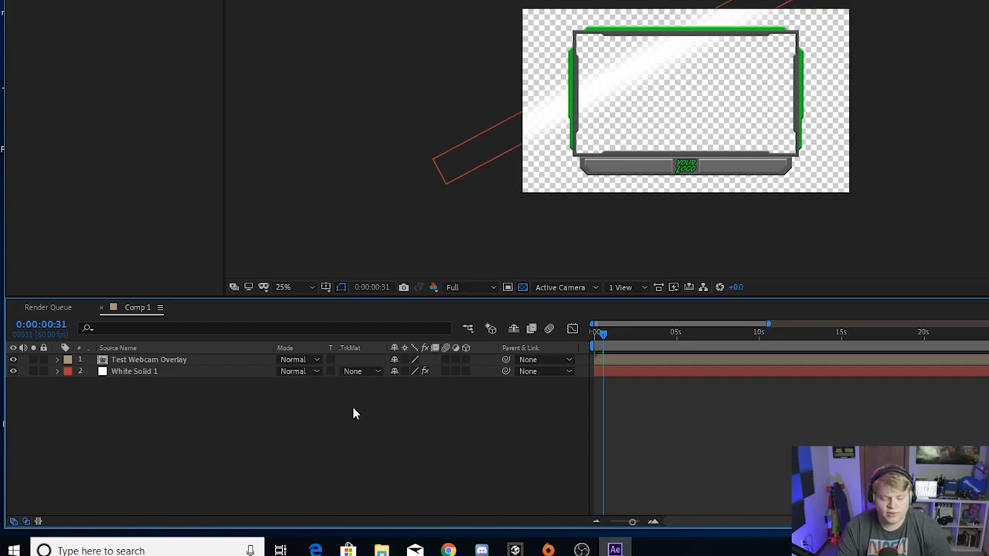
left_click(164, 359)
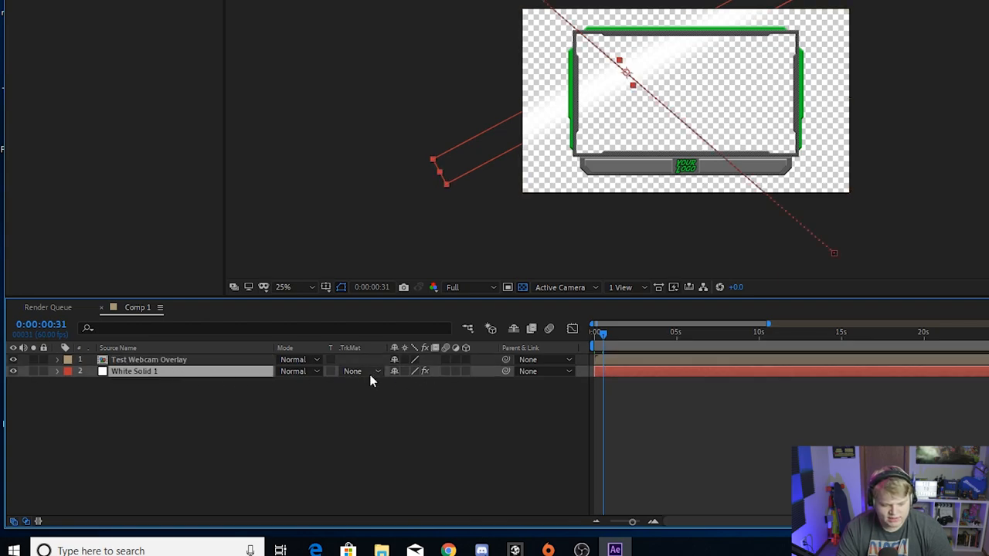
- Set White Solid 1's track matte to Alpha Matte "Test Webcam Overlay"
left_click(358, 371)
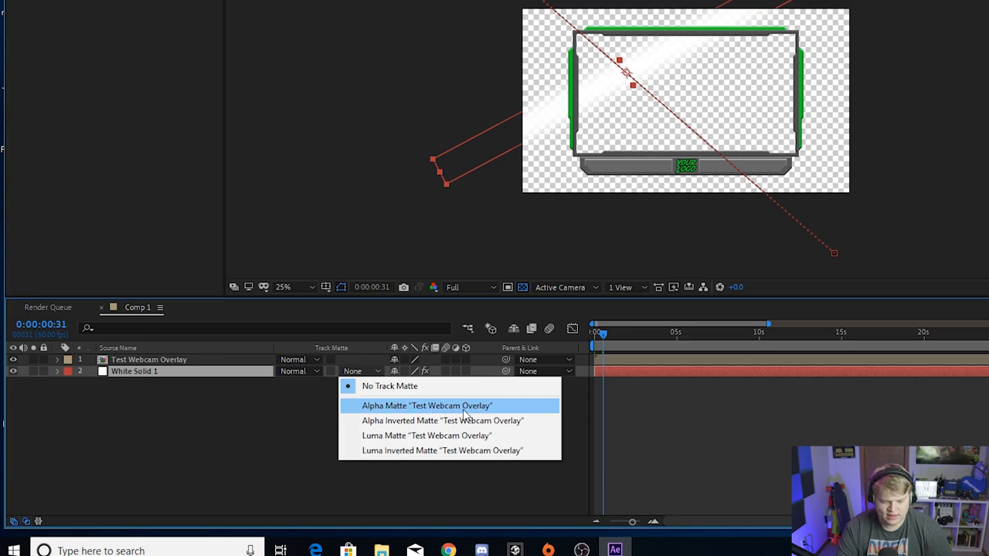
mouse_move(402, 411)
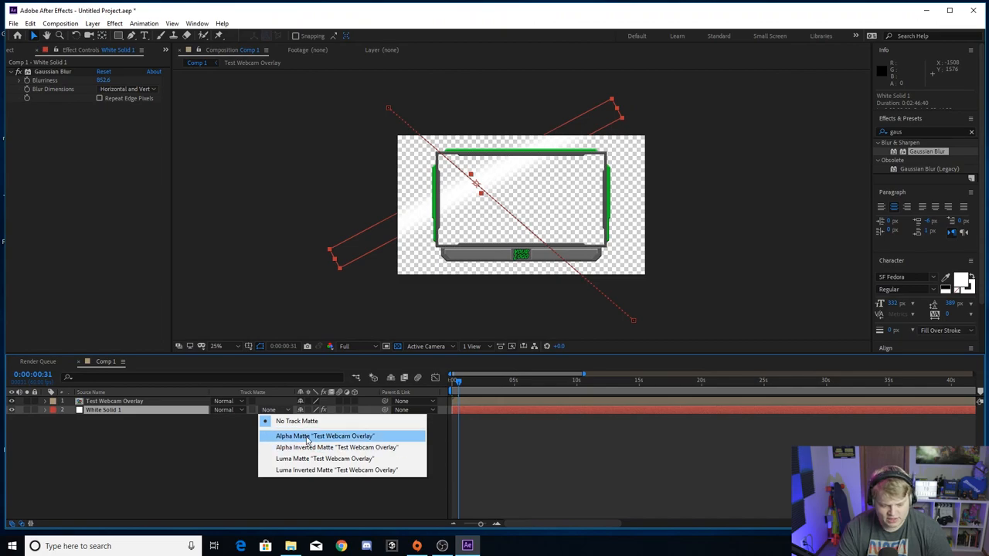
left_click(306, 436)
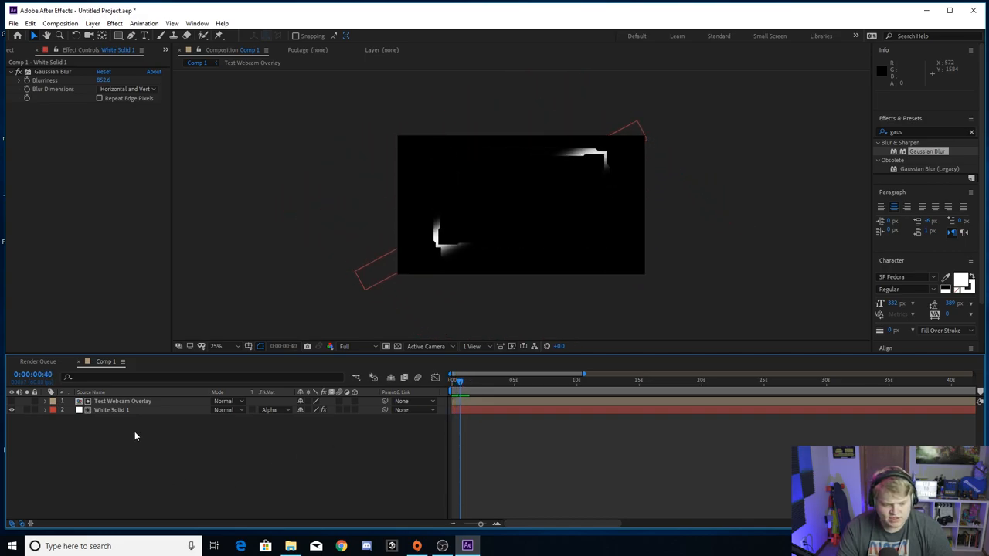
- Pre-compose the matte overlay and White Solid 1 into Pre-comp 1 above the overlay copy
left_click(120, 401)
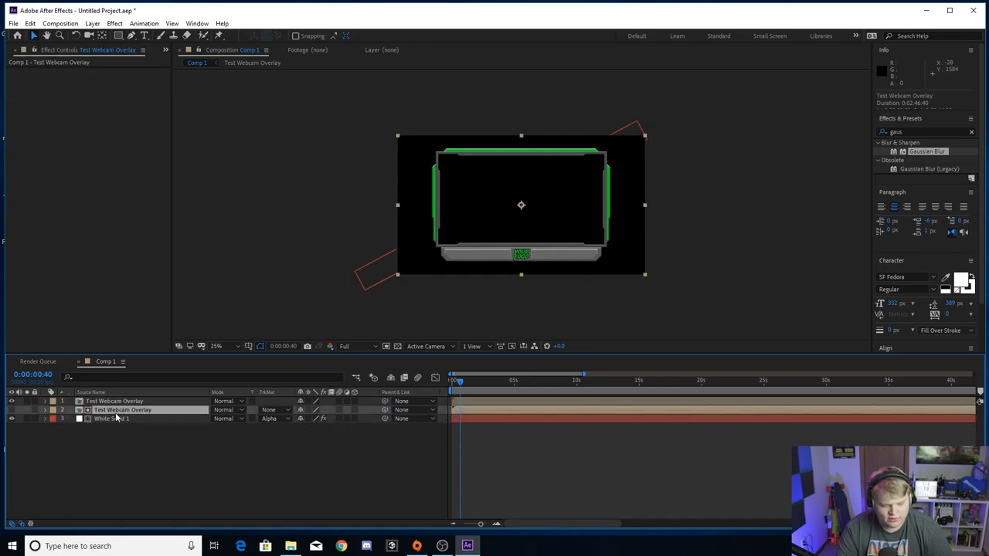
right_click(116, 419)
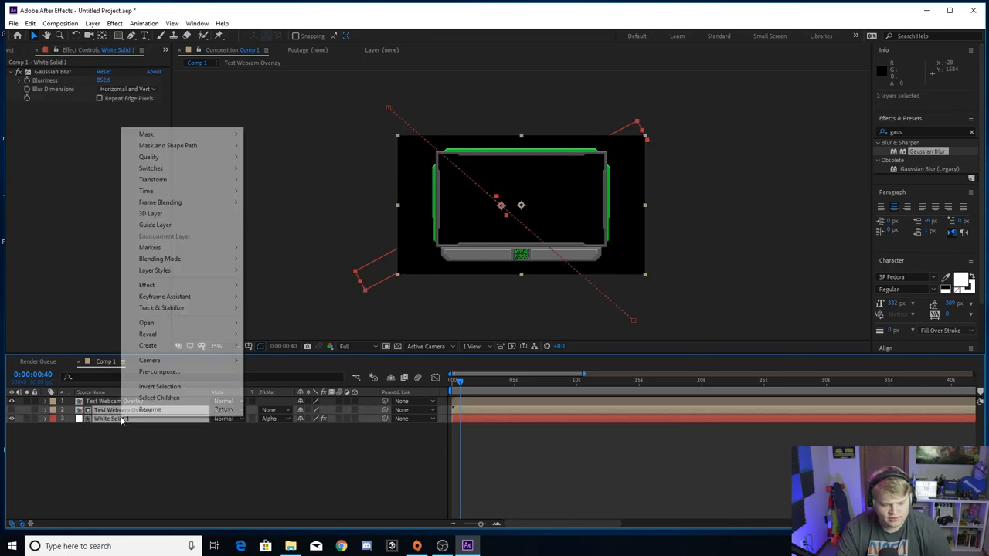
left_click(158, 372)
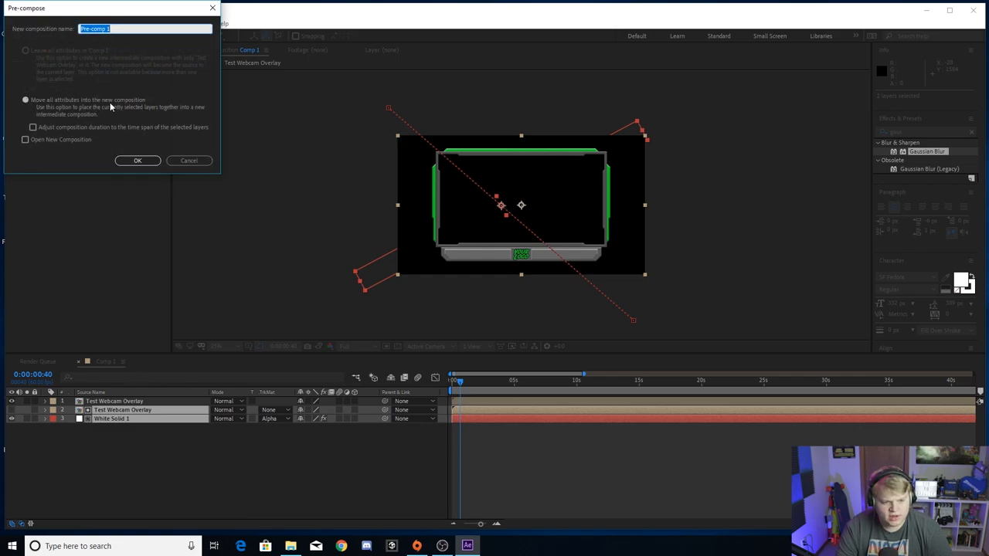
left_click(138, 161)
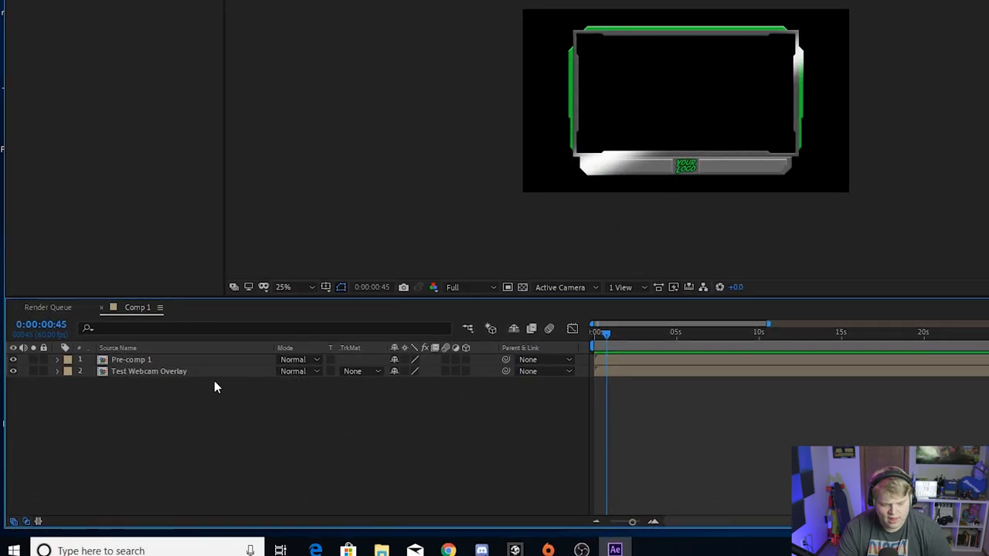
- Set Pre-comp 1's blending mode to Overlay and preview the glint
left_click(131, 359)
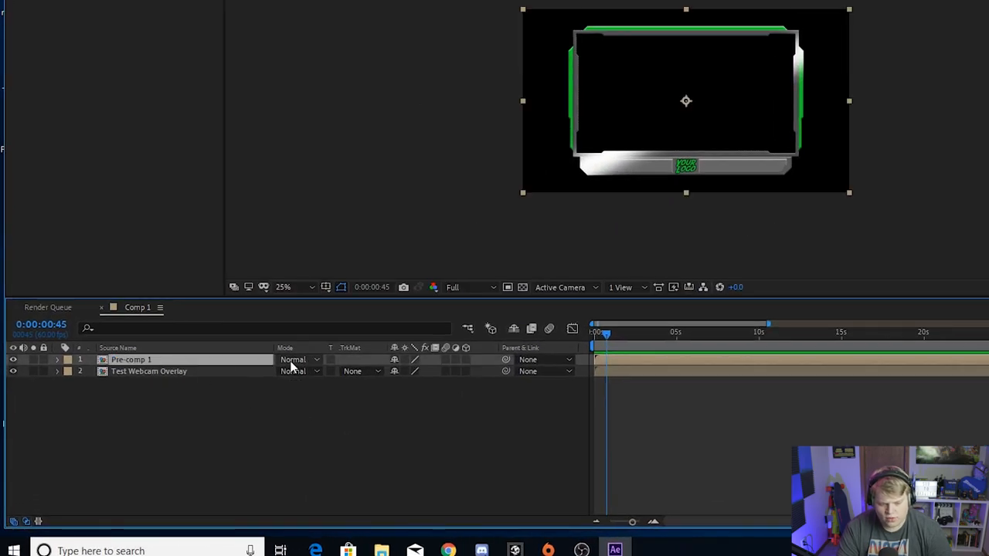
left_click(294, 360)
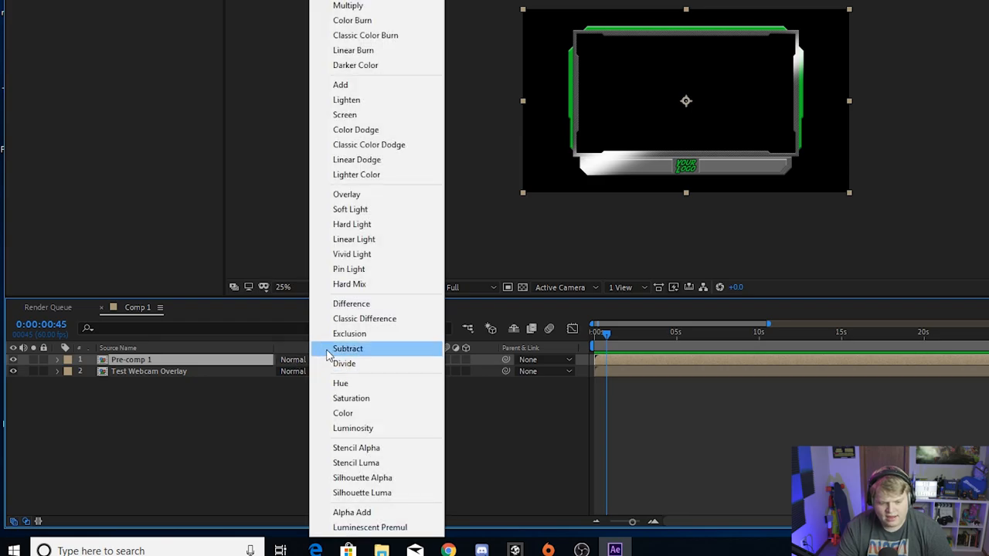
left_click(346, 194)
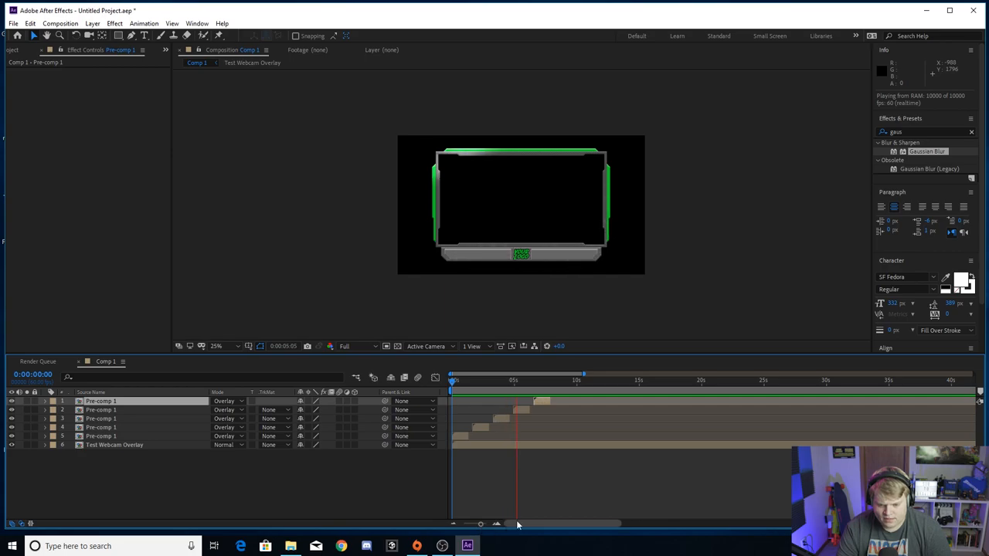
left_click(526, 380)
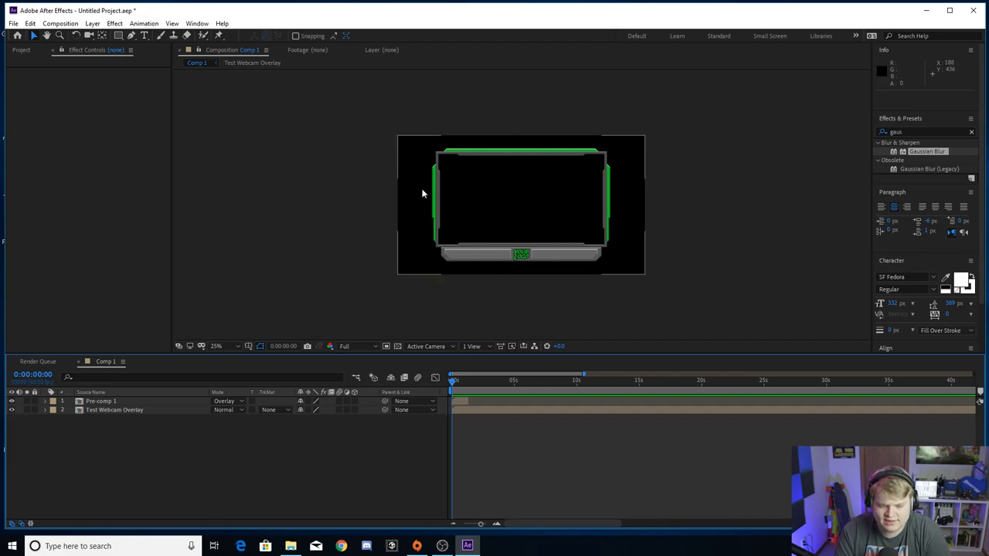
mouse_move(489, 166)
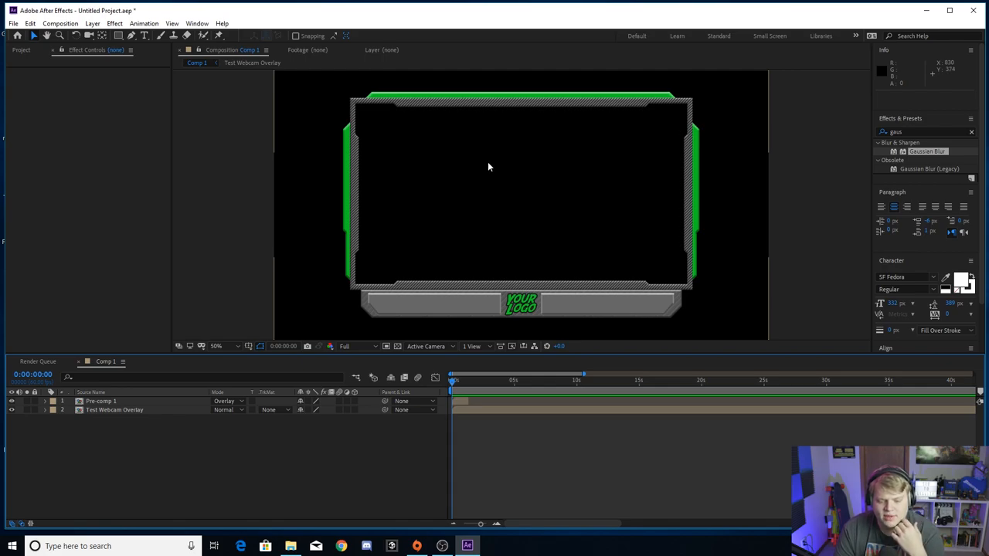
- Apply Hue/Saturation to Test Webcam Overlay with Channel Control set to Greens
left_click(116, 411)
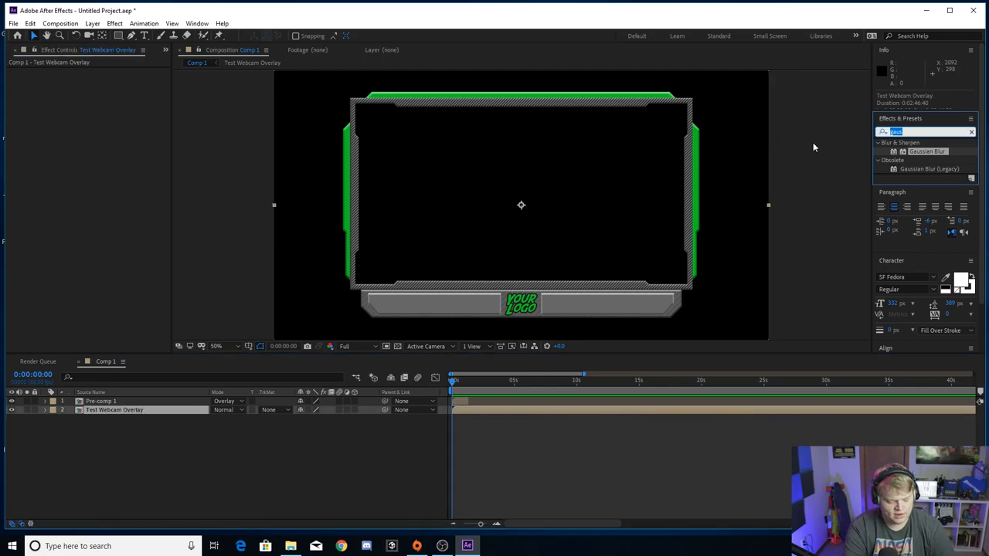
type("hue")
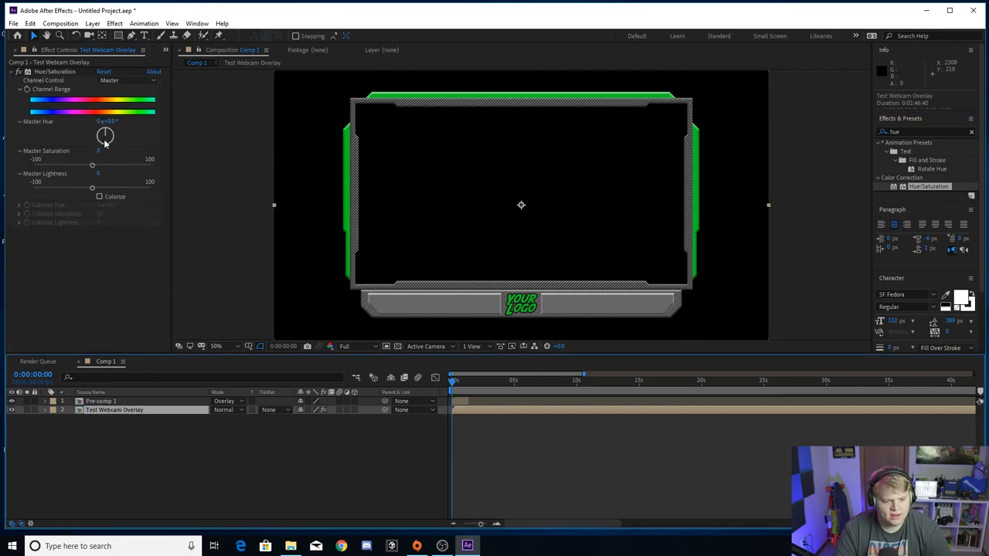
left_click(127, 80)
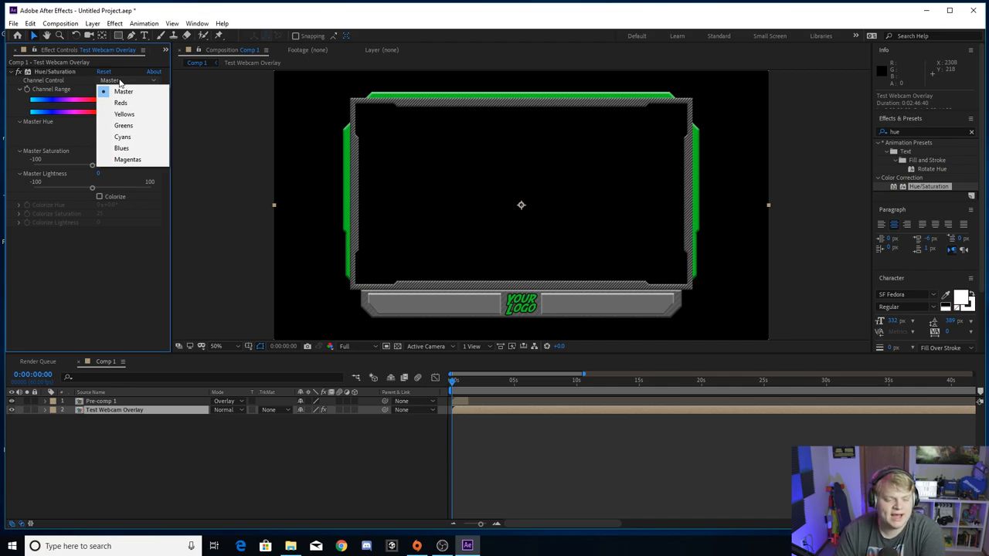
left_click(121, 91)
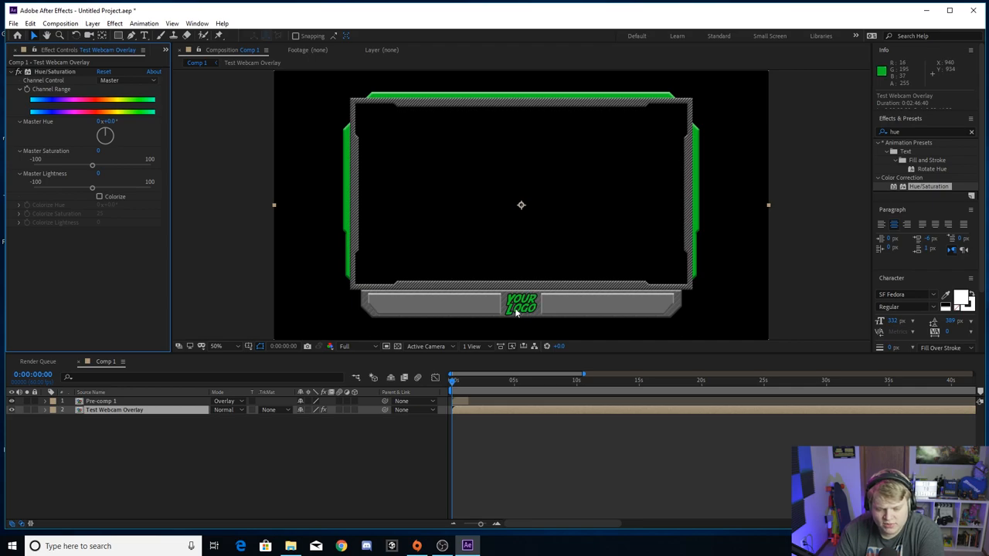
mouse_move(691, 154)
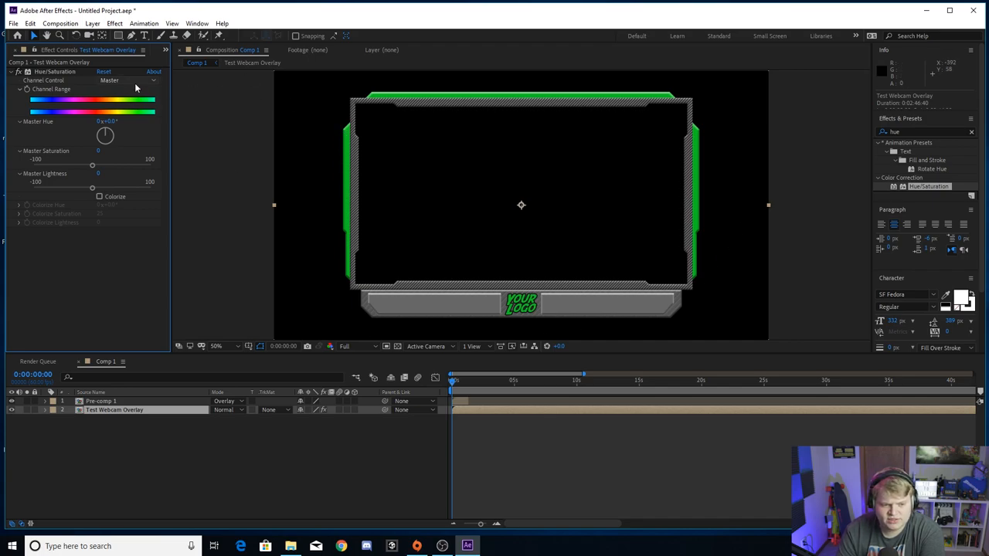
left_click(135, 80)
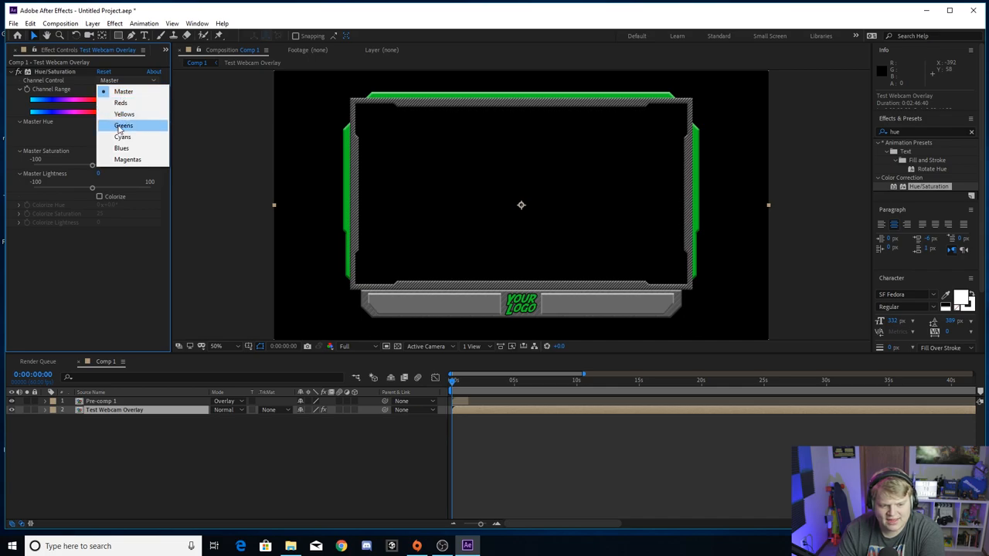
left_click(123, 125)
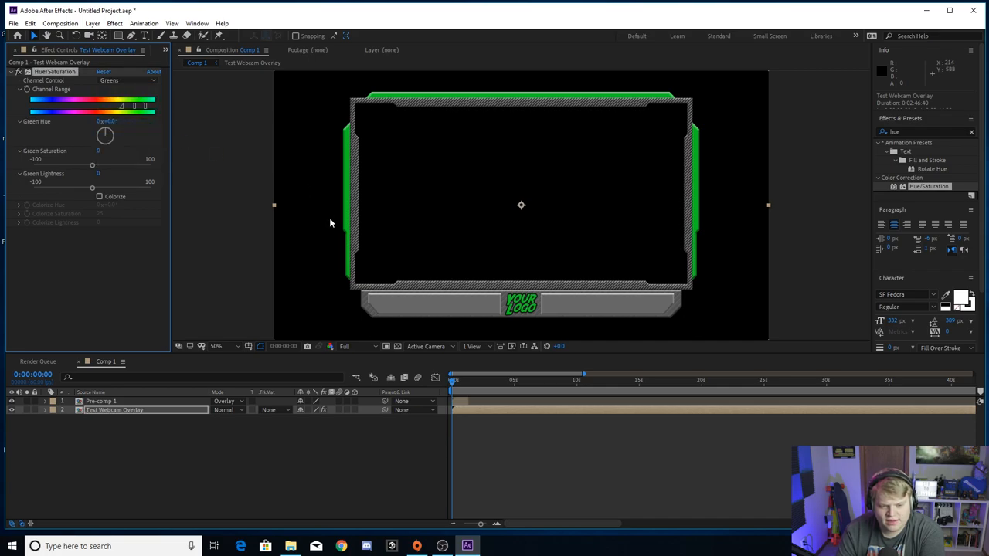
mouse_move(477, 85)
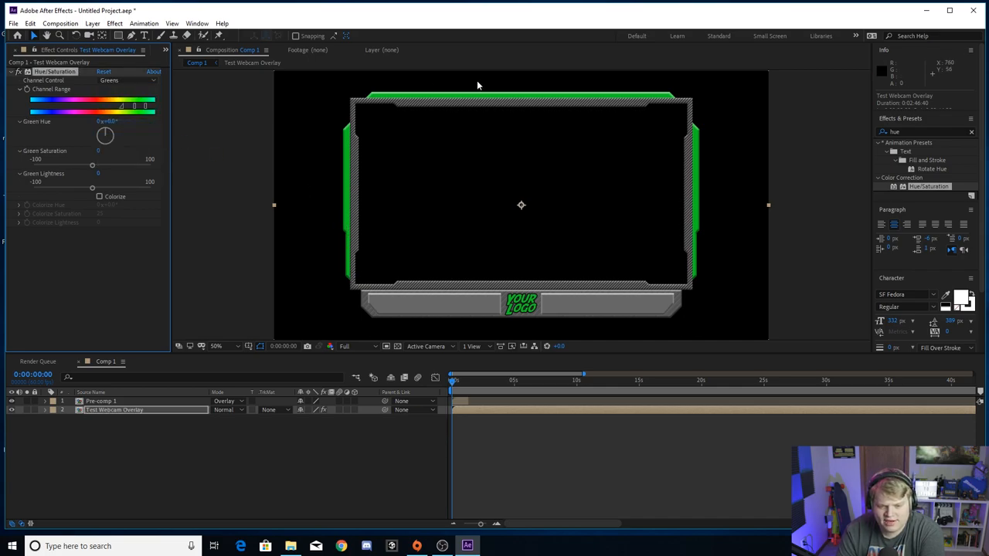
- Try blue and cyan green-hue shifts, reset Green Hue to 0° and set its first keyframe
left_click_drag(105, 136, 115, 141)
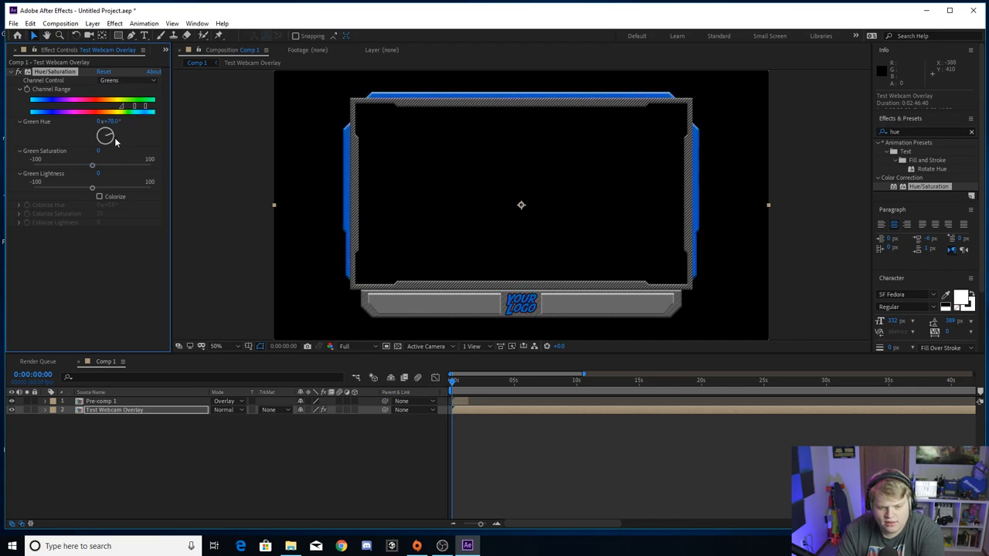
left_click_drag(108, 131, 104, 136)
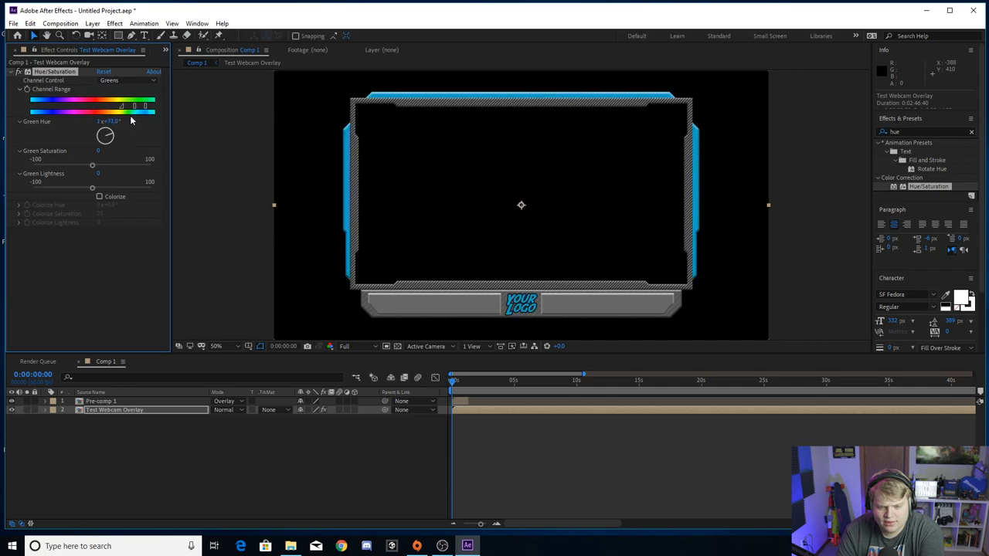
left_click_drag(105, 135, 105, 130)
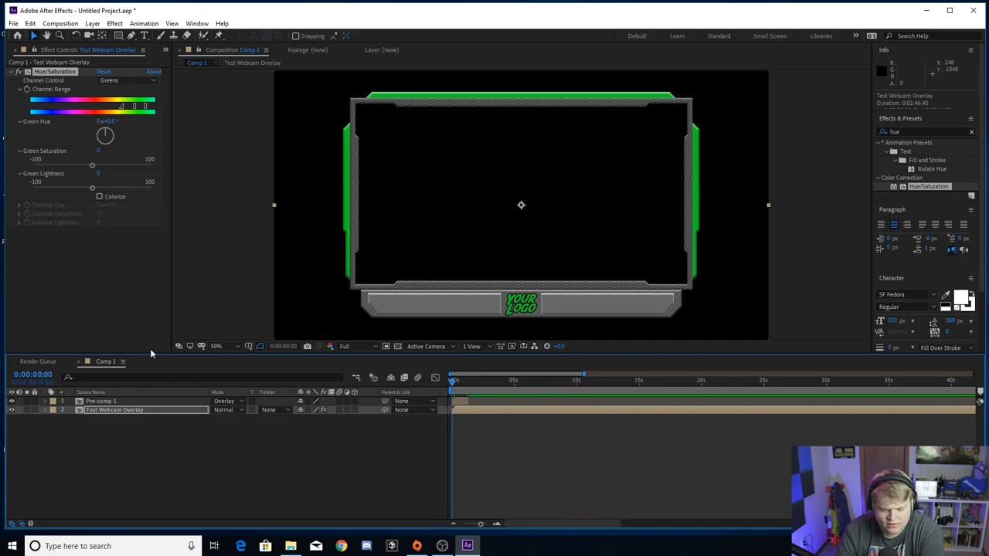
mouse_move(28, 94)
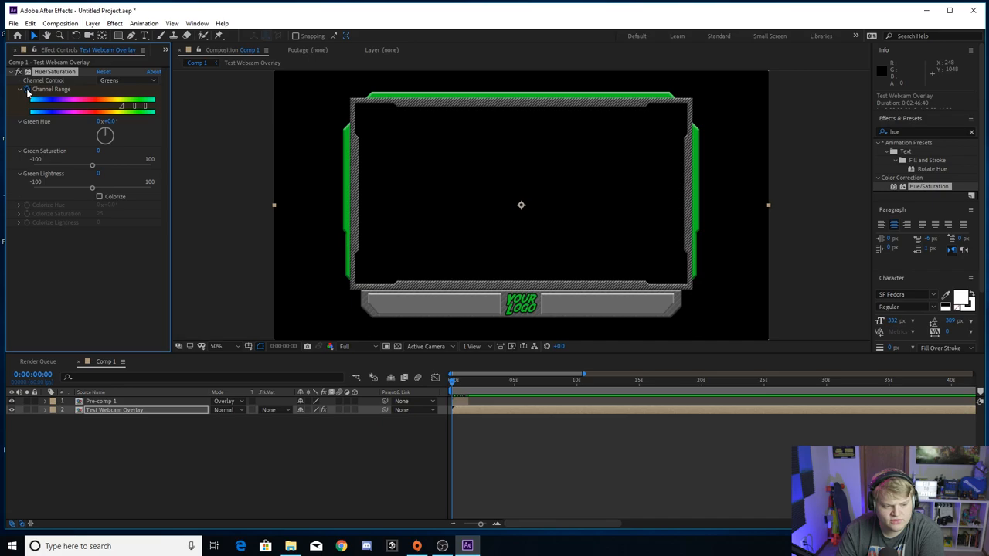
left_click(102, 121)
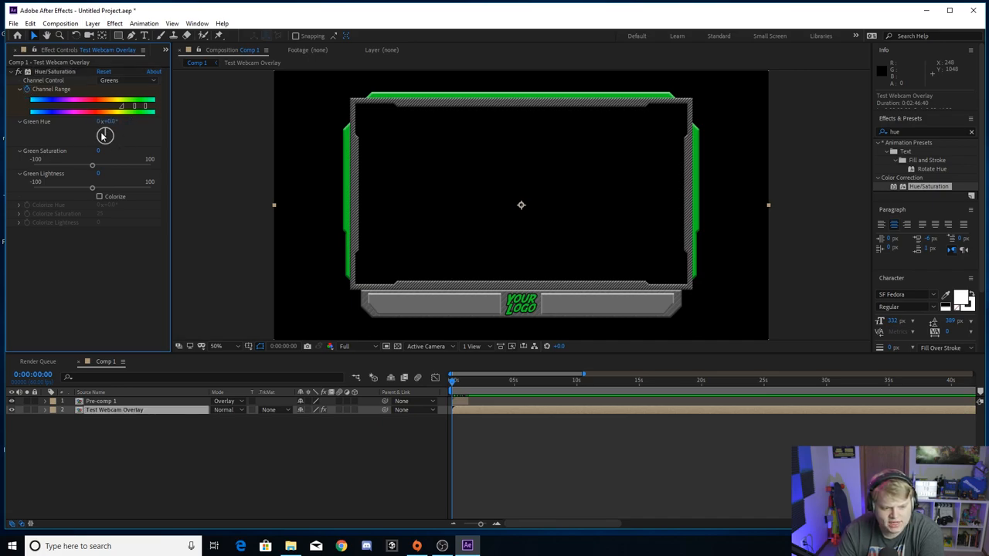
left_click(104, 122)
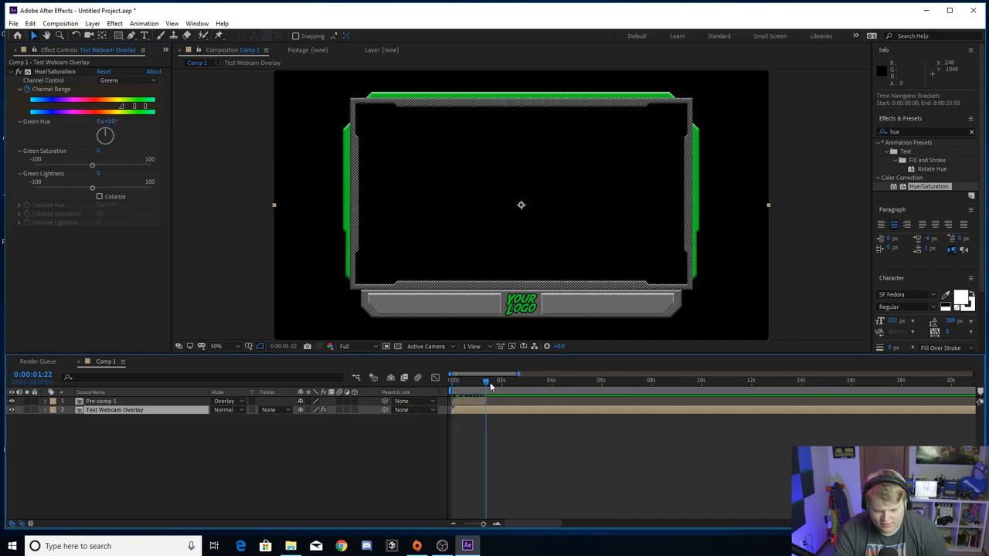
- Move the playhead to around 10 seconds for the second Green Hue keyframe
left_click(650, 381)
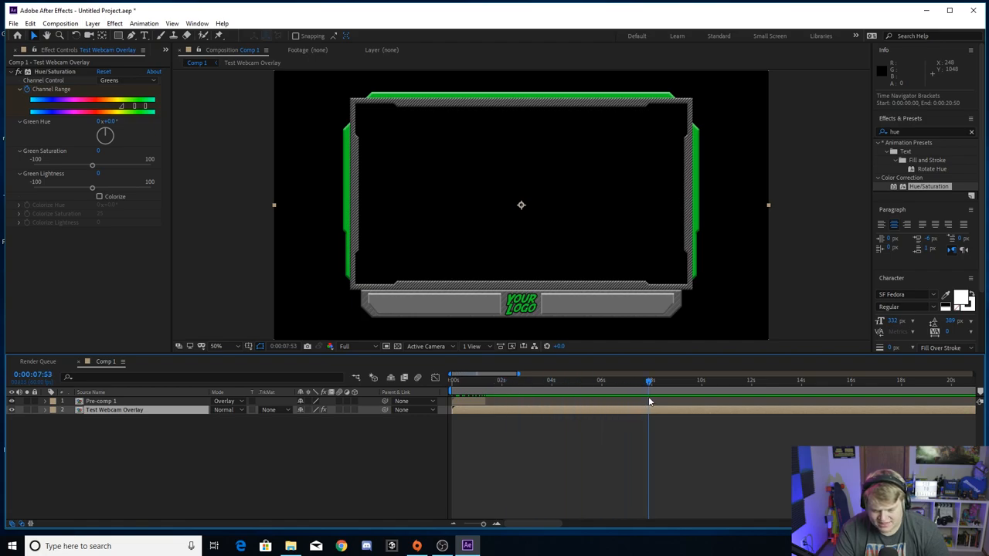
left_click(650, 380)
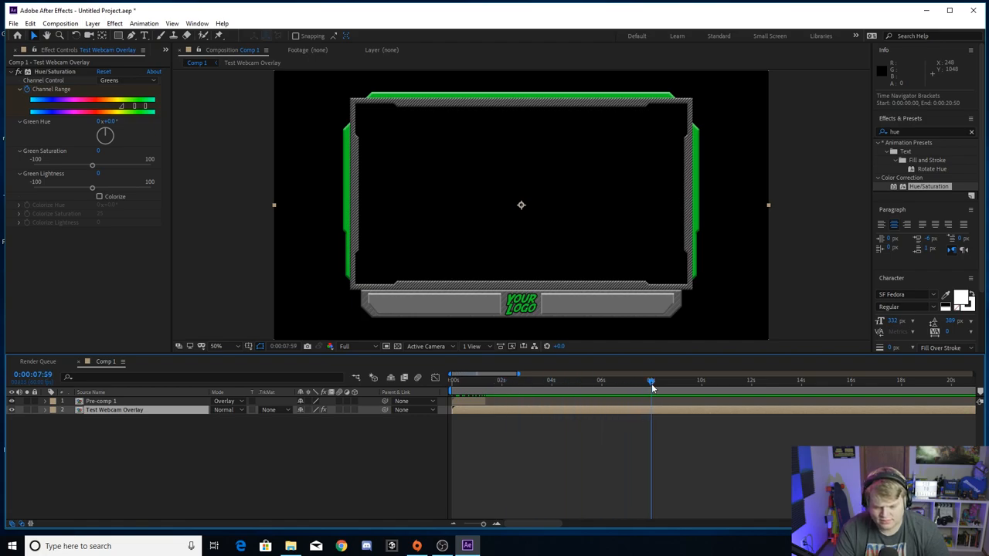
left_click(701, 381)
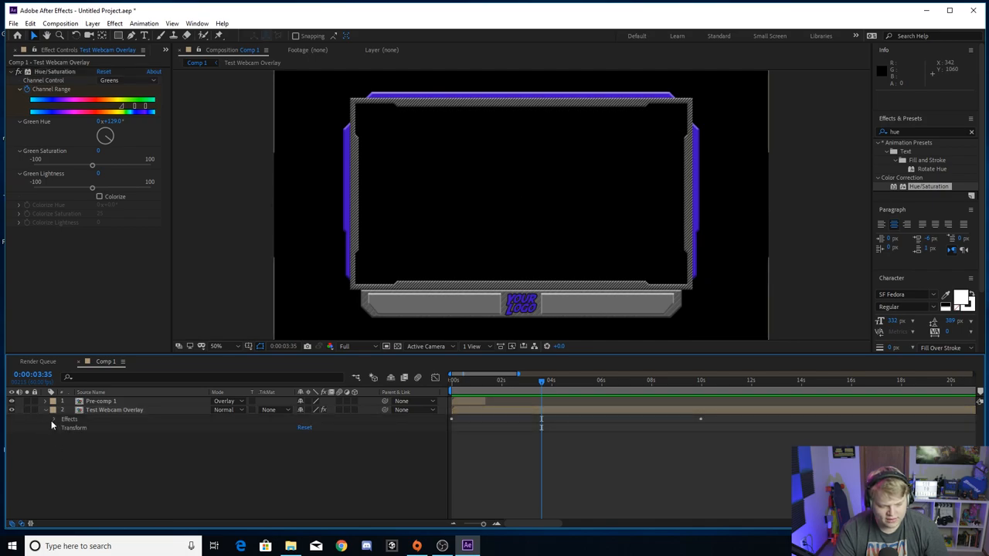
- Reveal the layer's effects and set the work area end at the 10-second keyframe
left_click(53, 419)
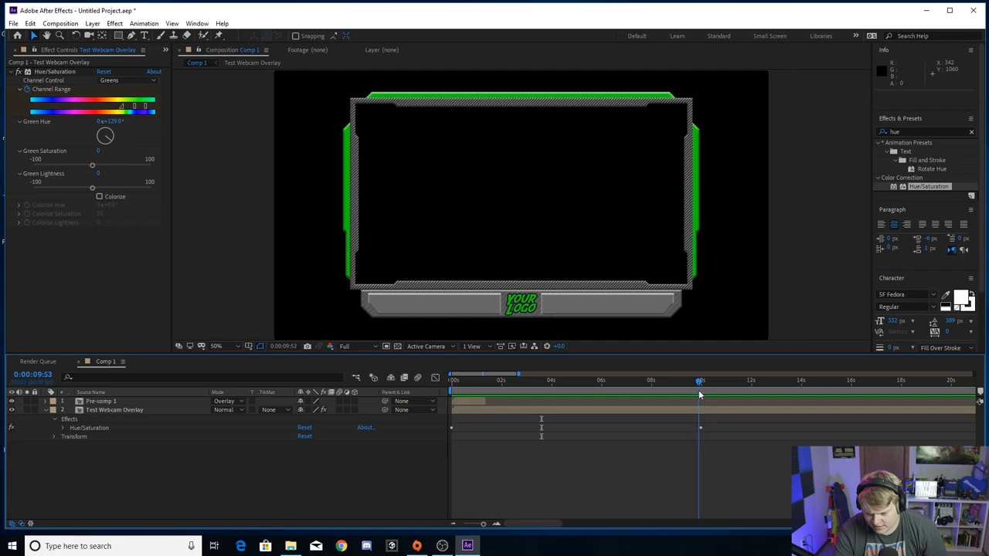
left_click(701, 380)
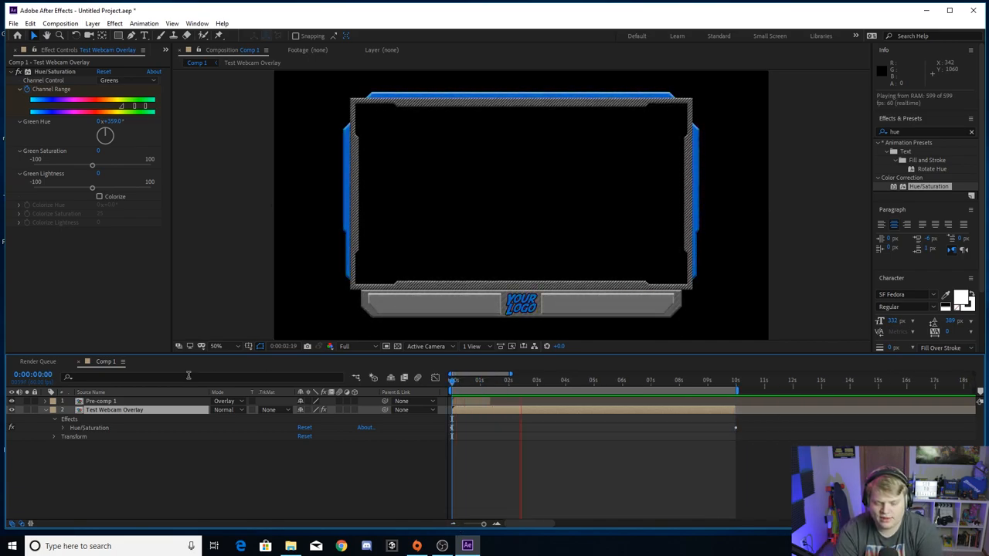
- Slide the duplicated Pre-comp 1 layer to start near 5 seconds
left_click(575, 410)
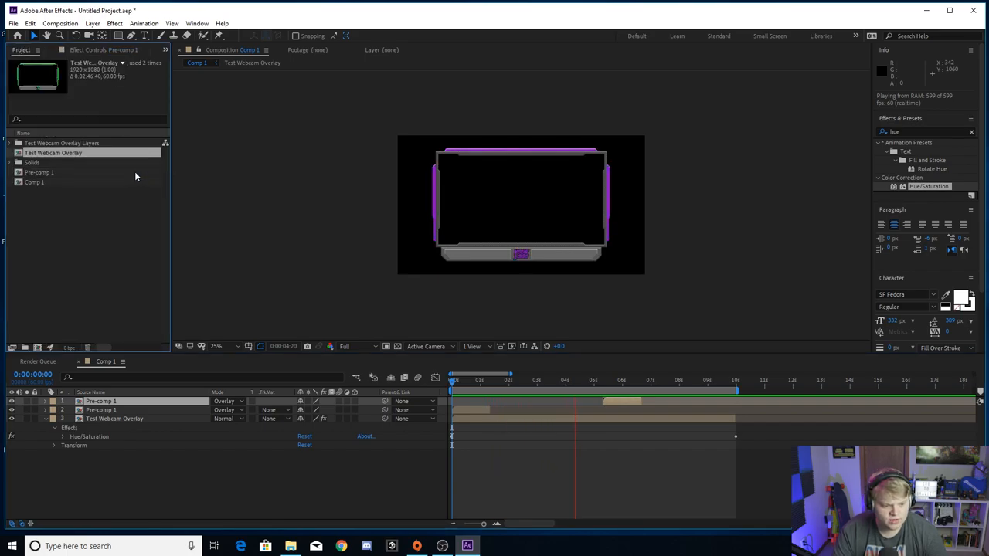
- Open Test Webcam Overlay, return to Comp 1 over the transparency grid and play it back
double_click(53, 152)
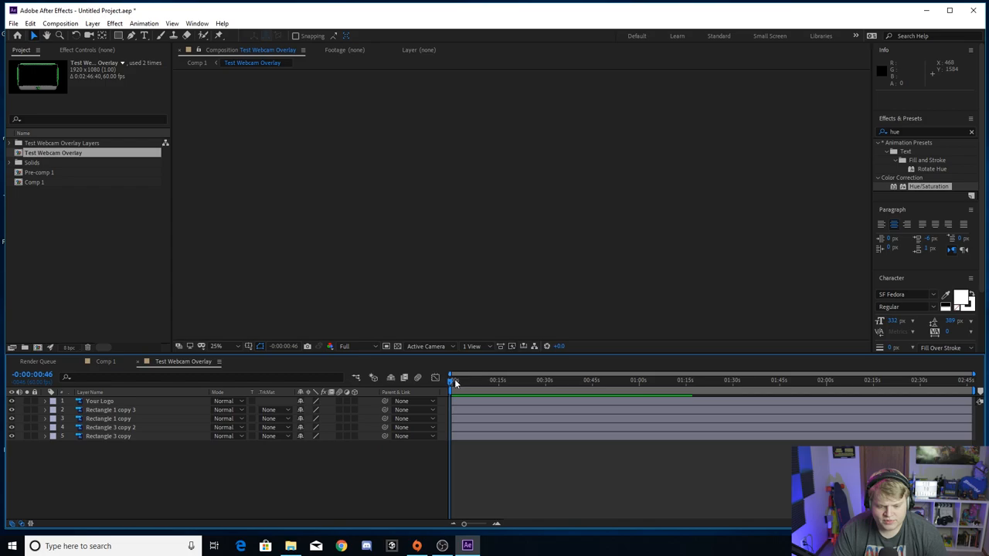
left_click(471, 381)
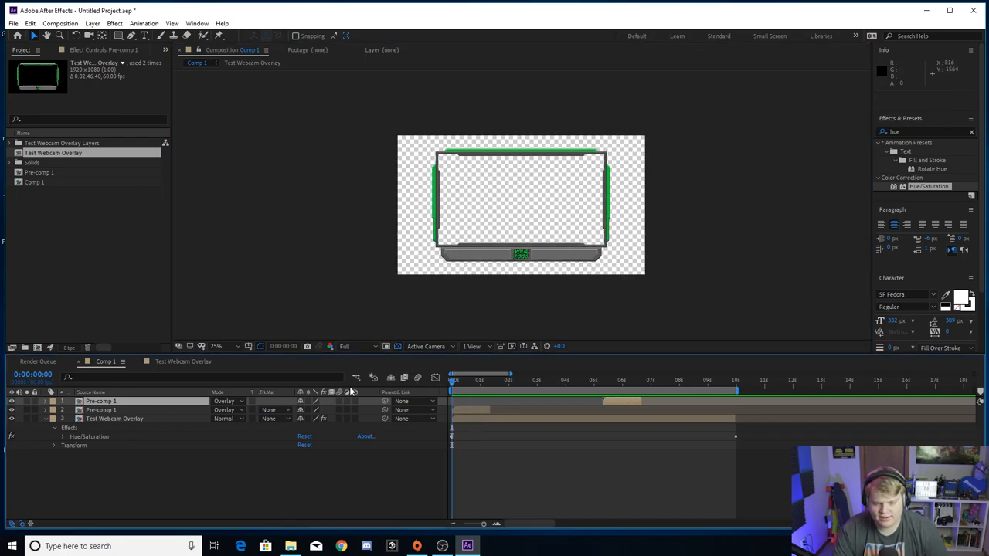
key("Space")
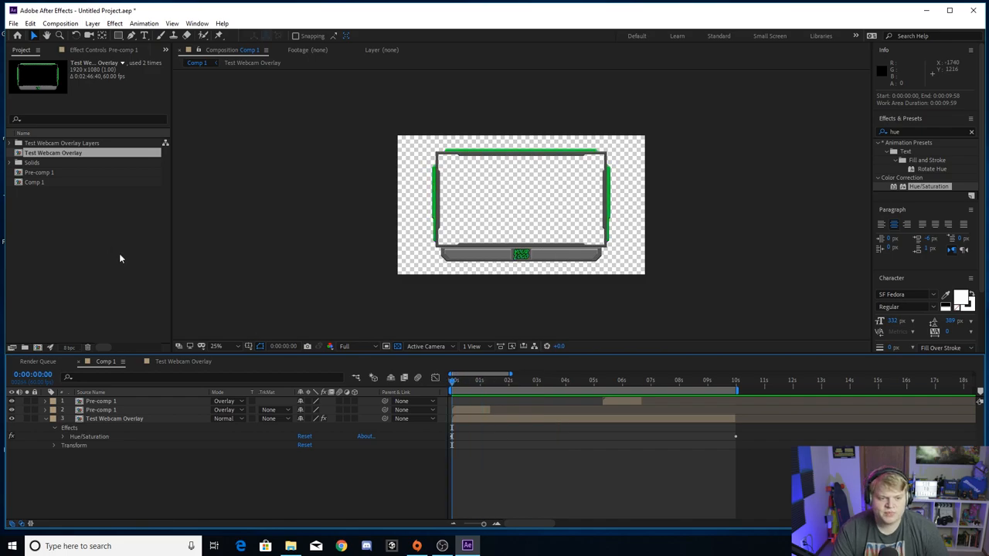
- Add Comp 1 to the Render Queue from the Composition menu
left_click(75, 23)
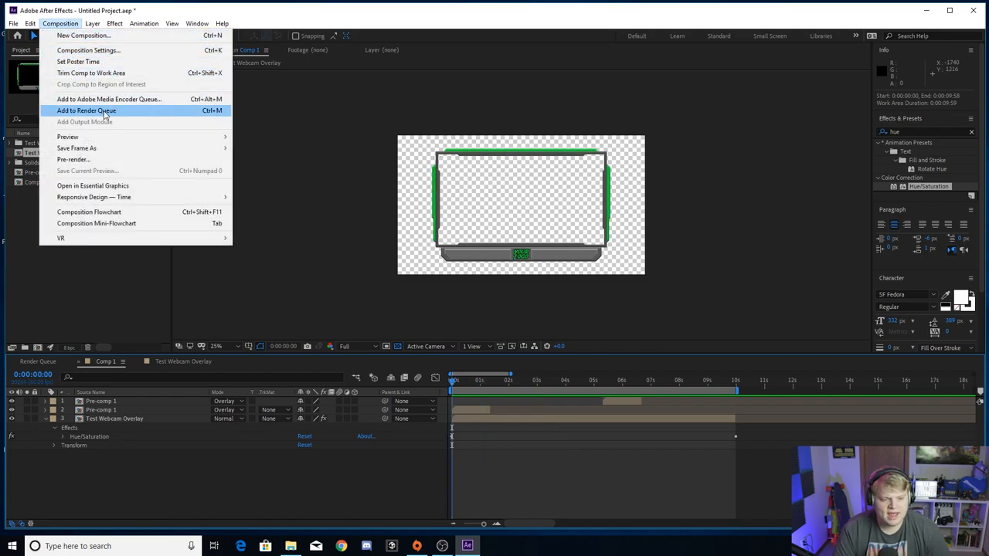
left_click(86, 110)
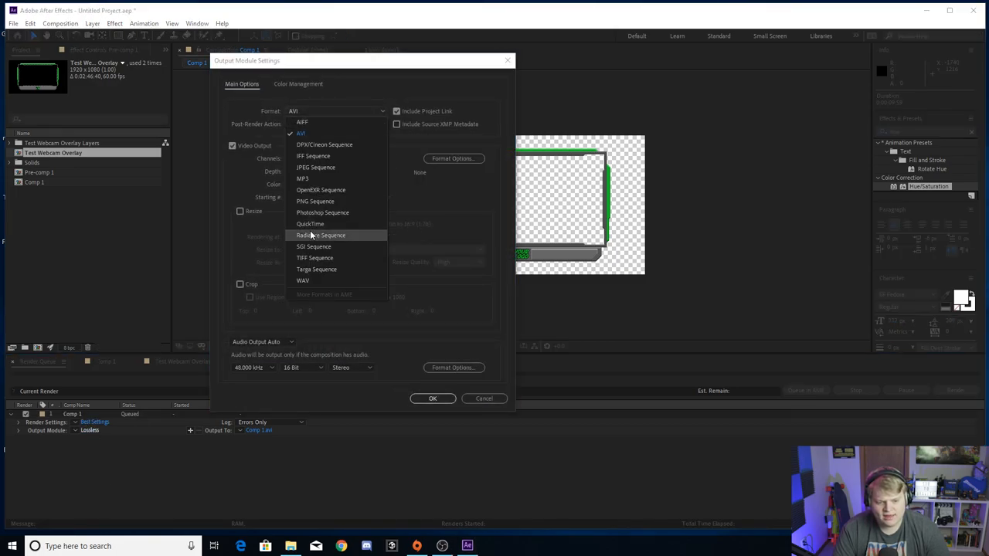
- Set the output module to QuickTime with RGB + Alpha channels and confirm
left_click(309, 224)
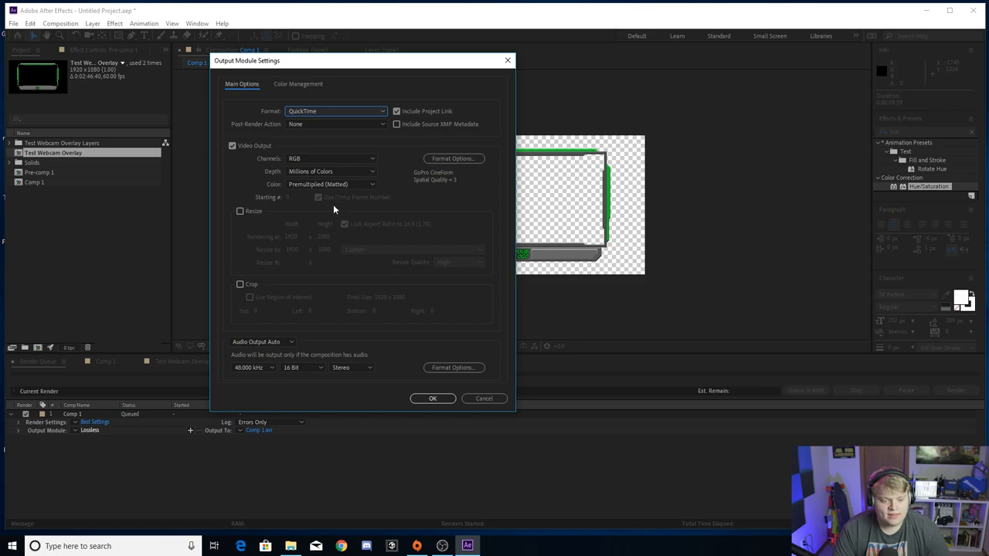
left_click(327, 157)
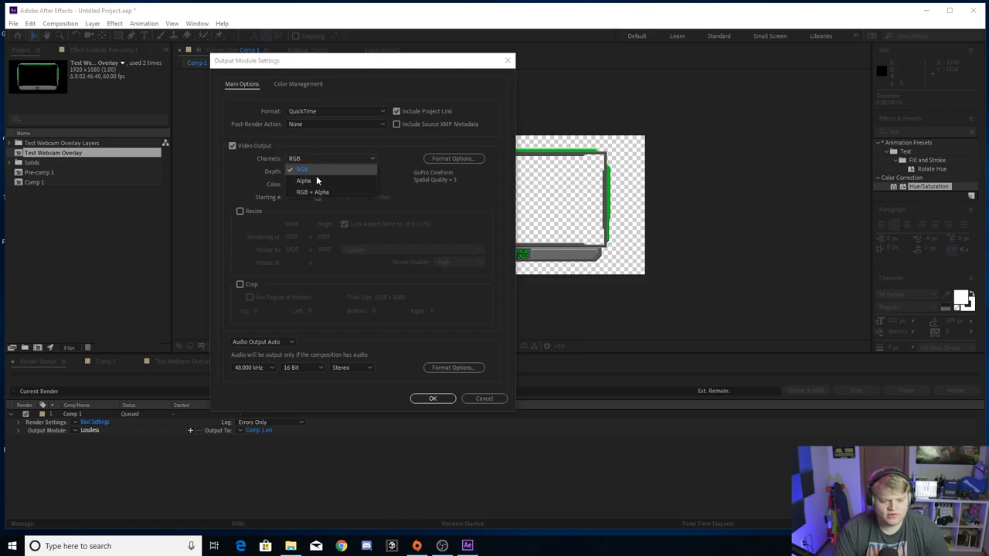
left_click(313, 192)
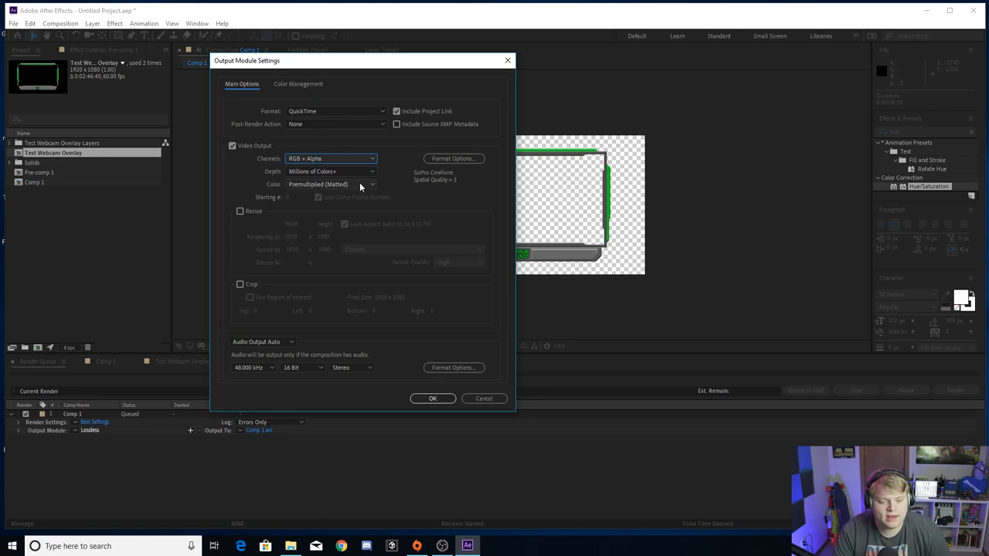
mouse_move(351, 143)
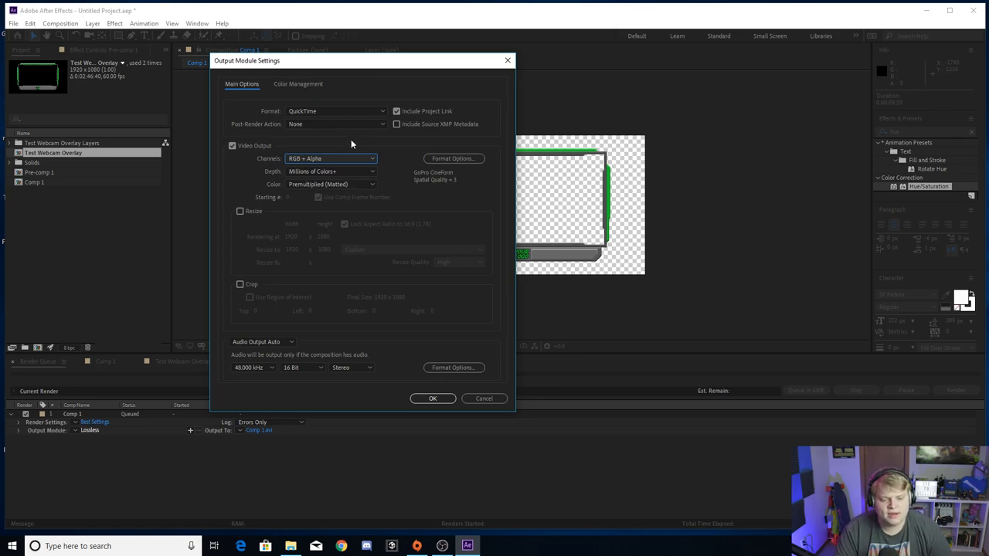
mouse_move(440, 410)
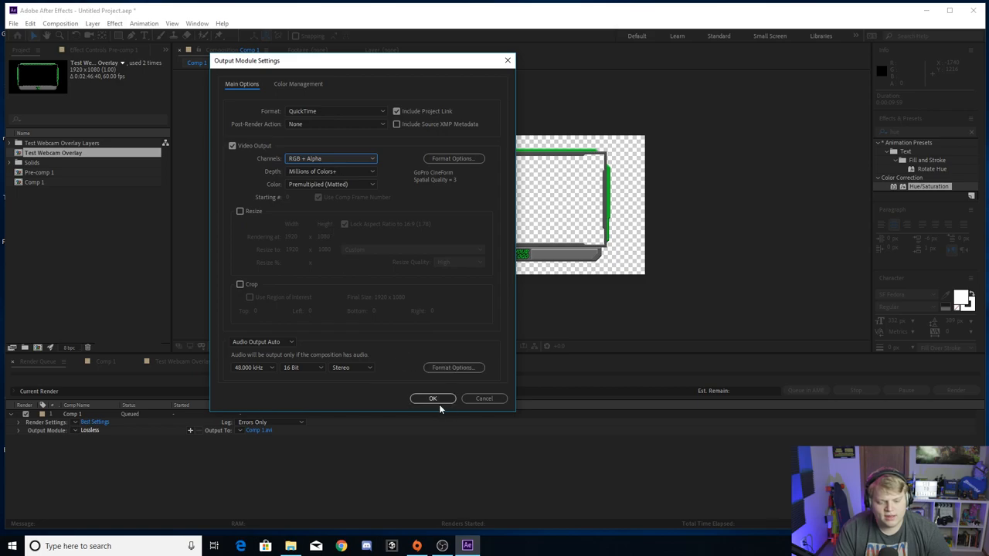
left_click(432, 399)
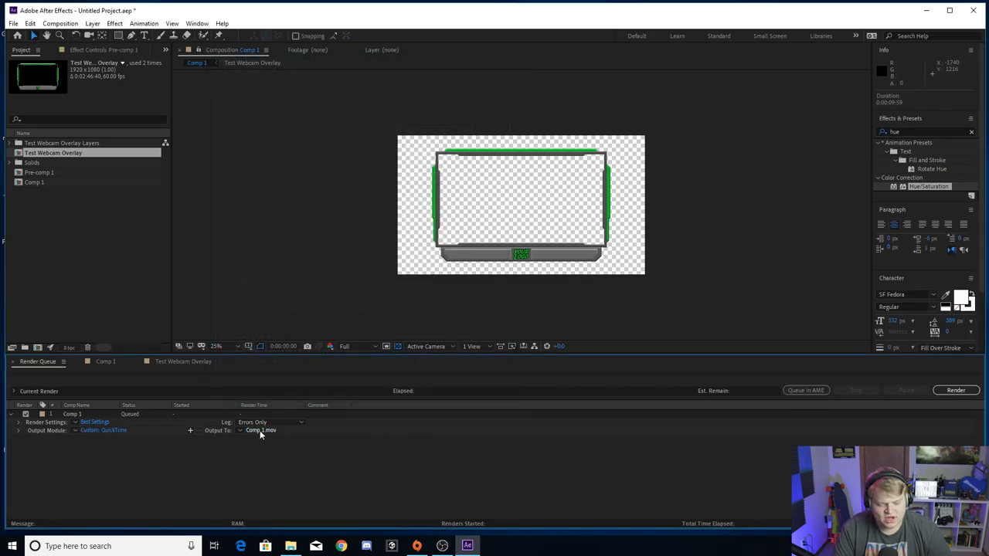